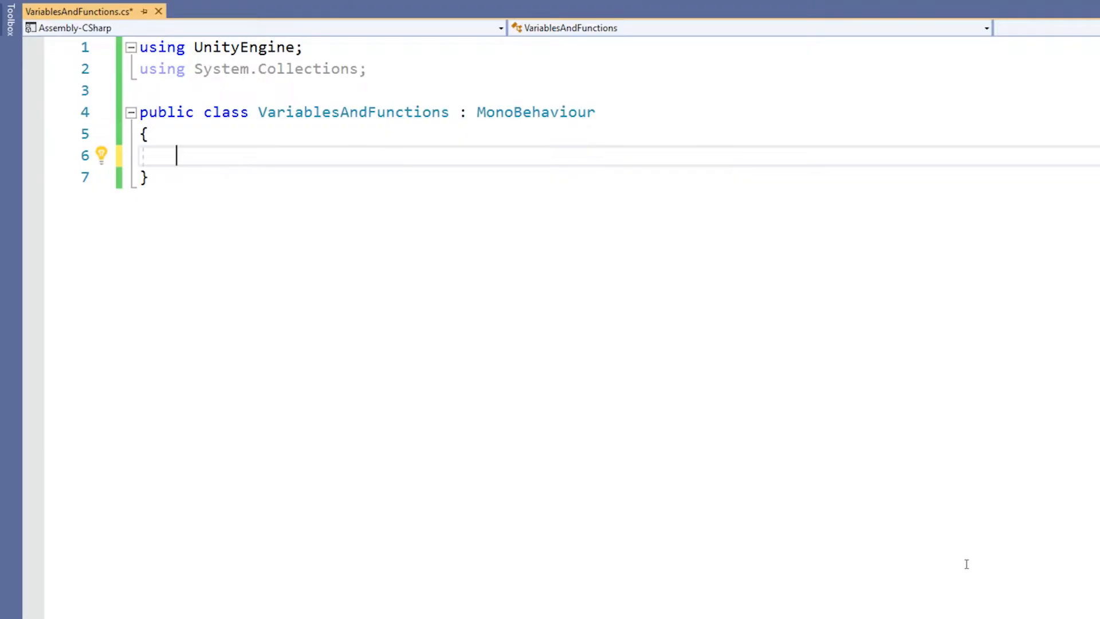
Declare the field int myInt = 5; and leave a blank line below it for more code.
text(int)
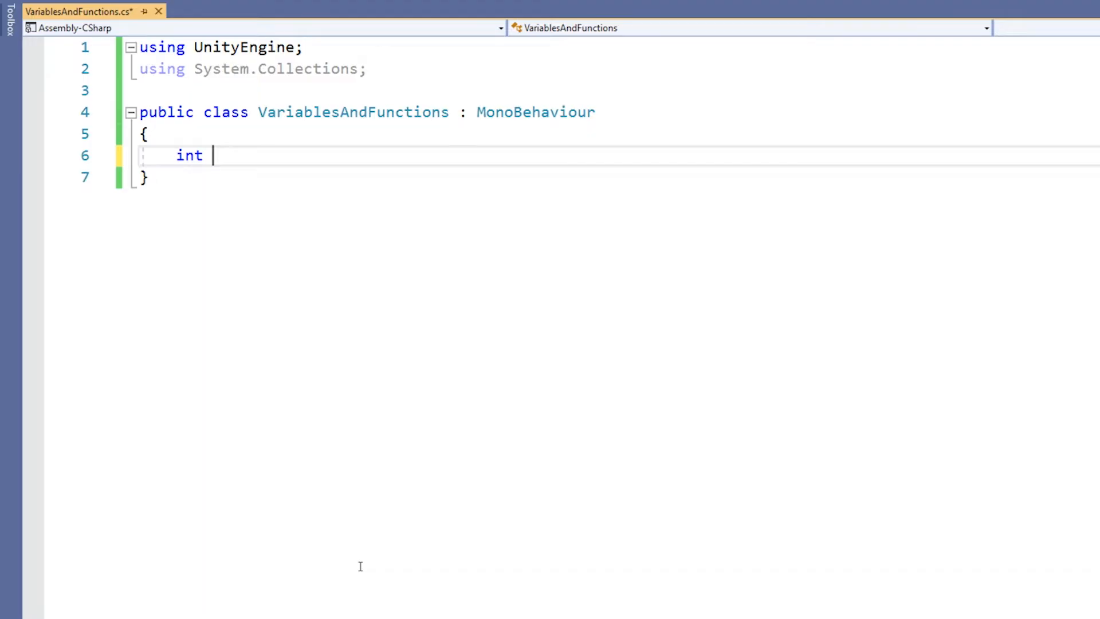
text(myInt)
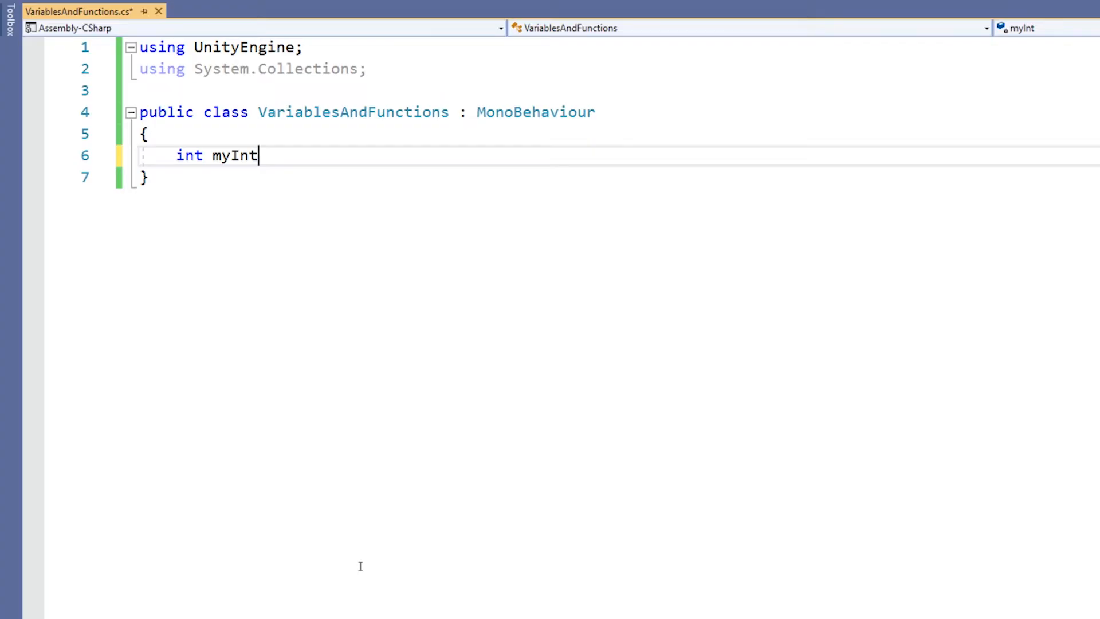
text(;)
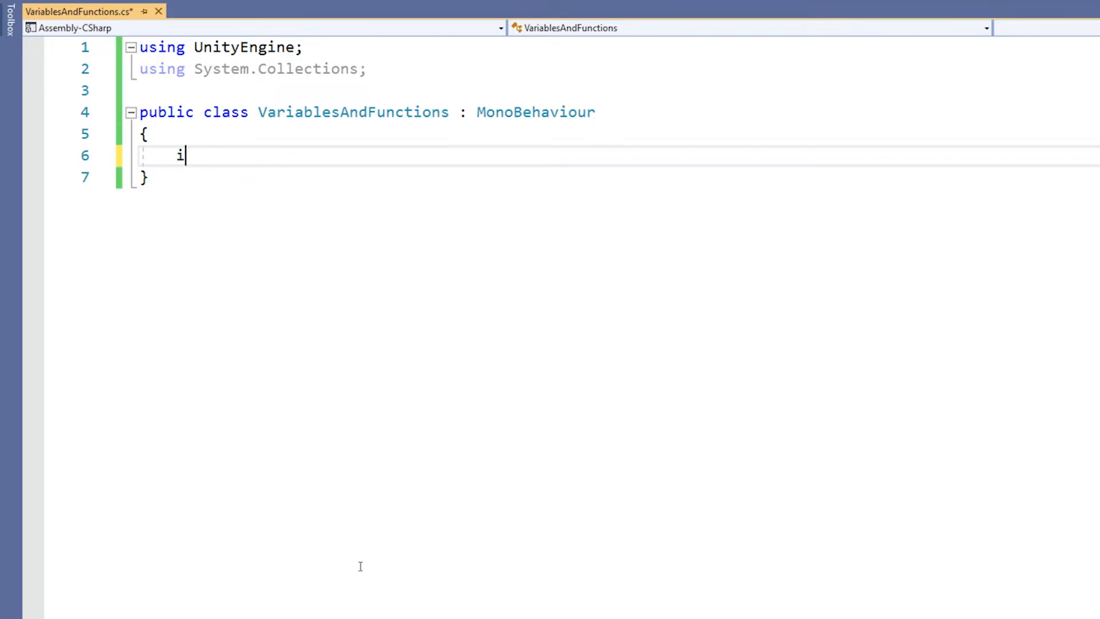
text(nt myInt = 5;)
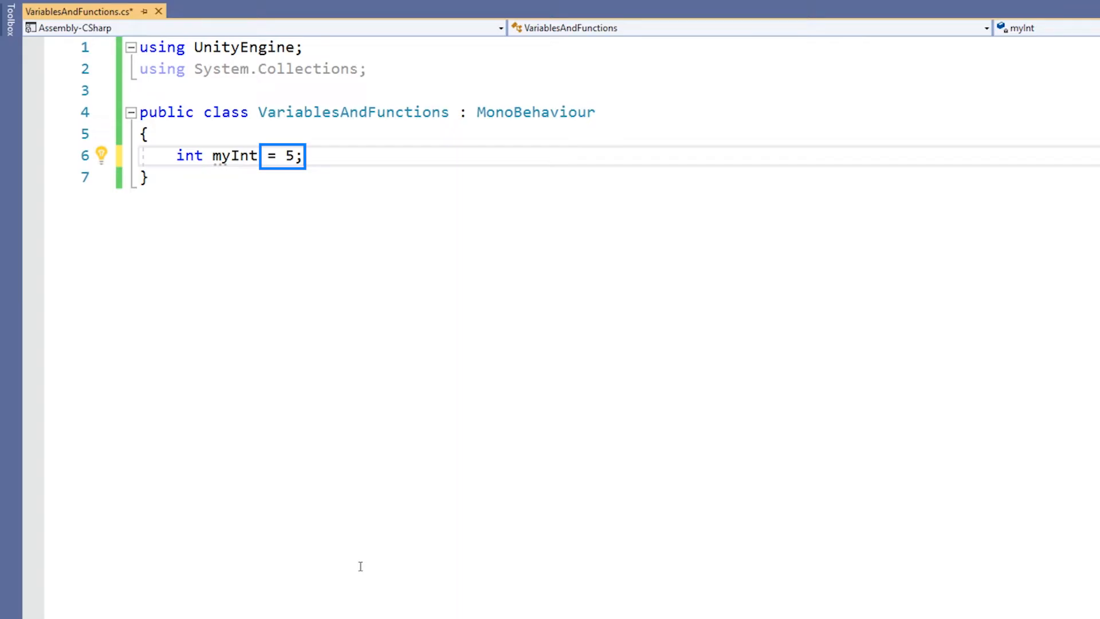
click(302, 156)
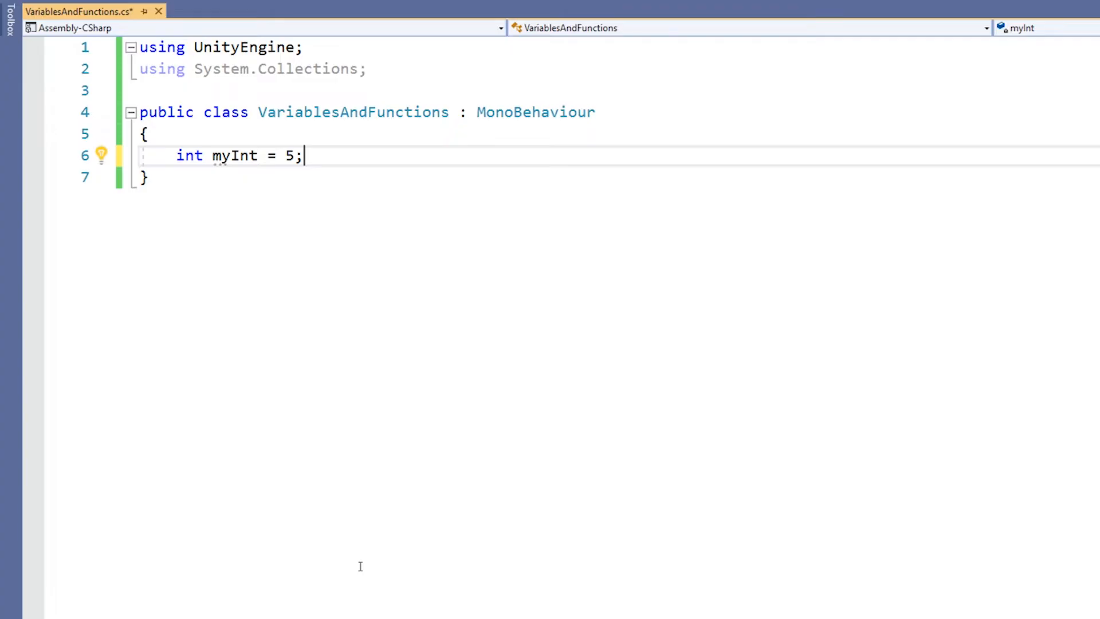
key(Enter)
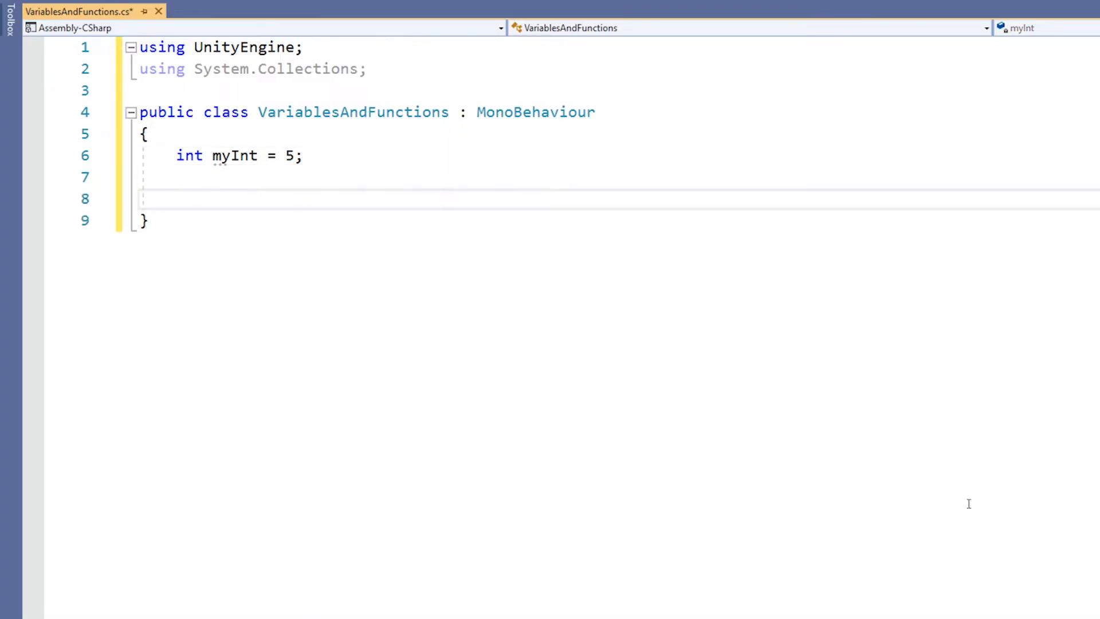
Add a void Start() method whose body logs myInt with Debug.Log.
text(void Sta)
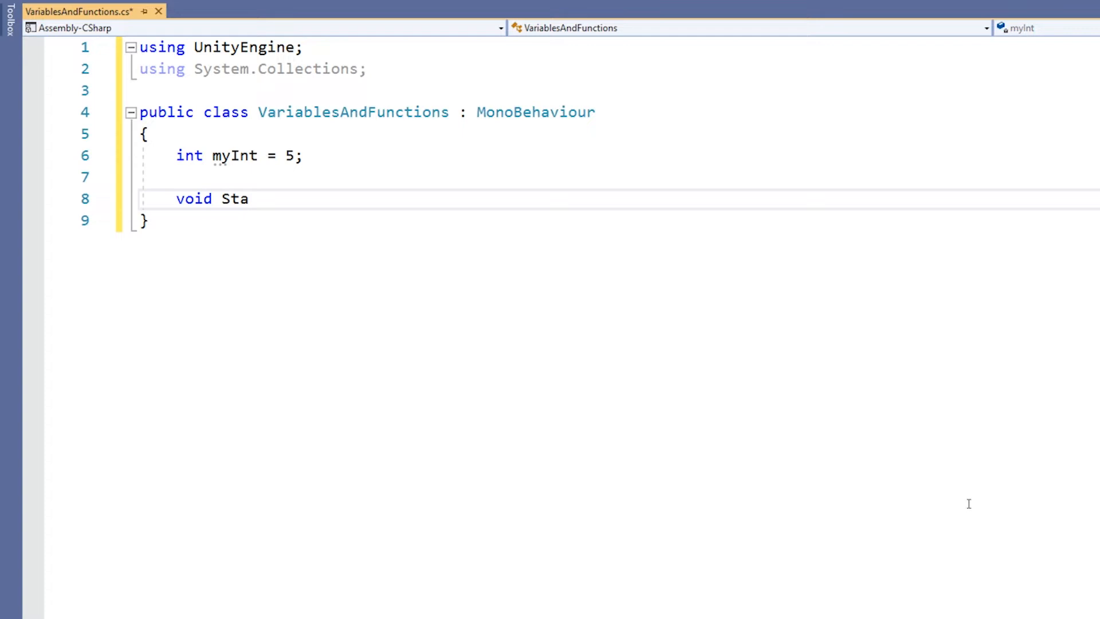
text(rt())
text({)
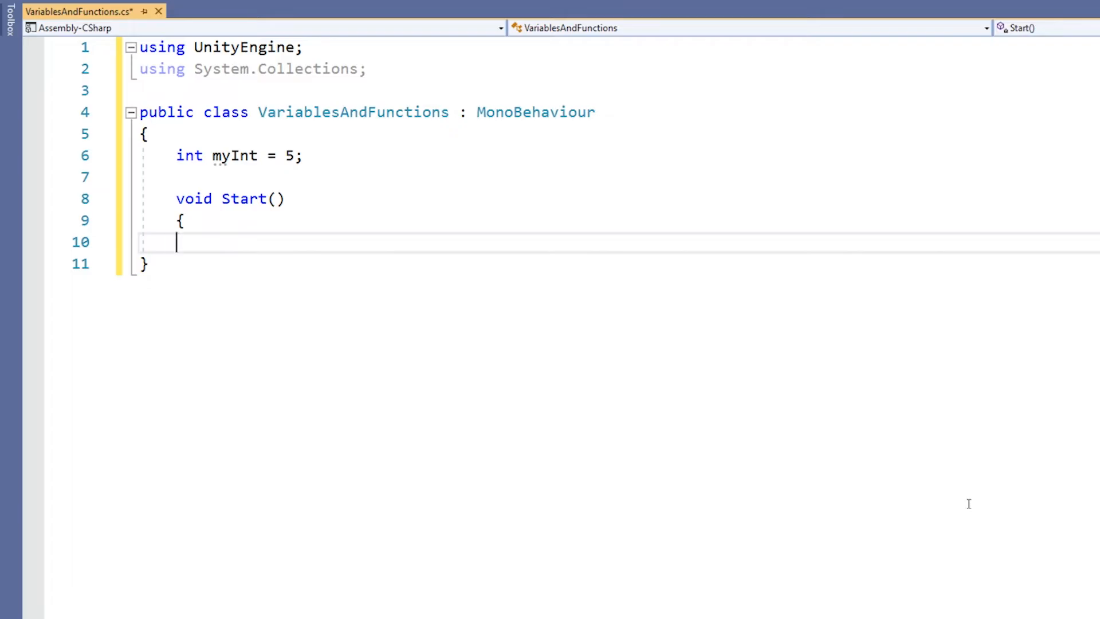
text(})
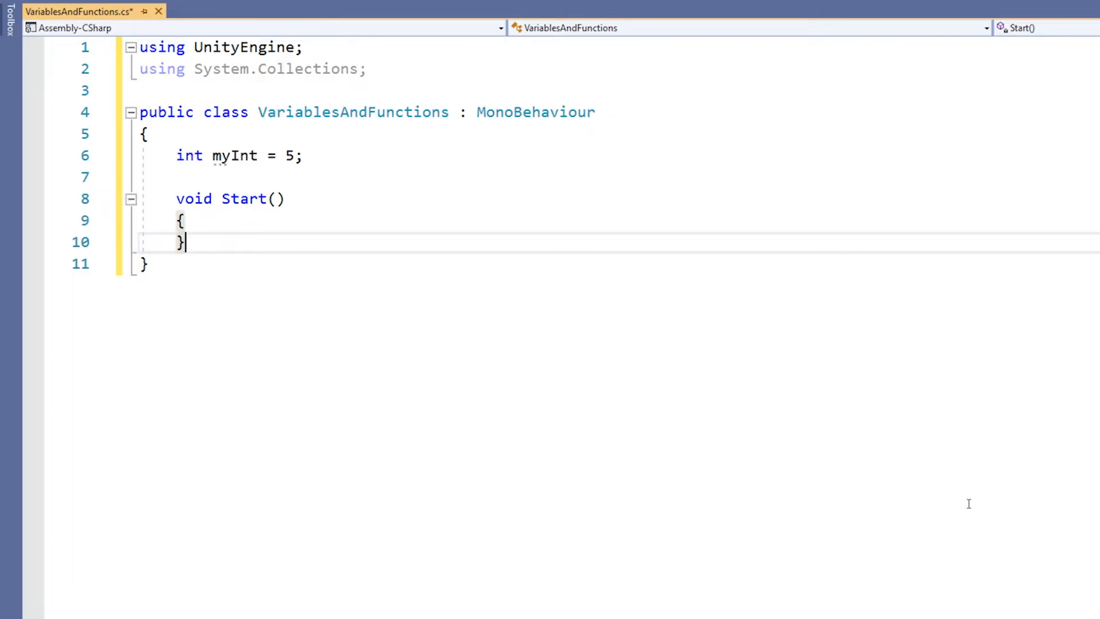
text(Debug)
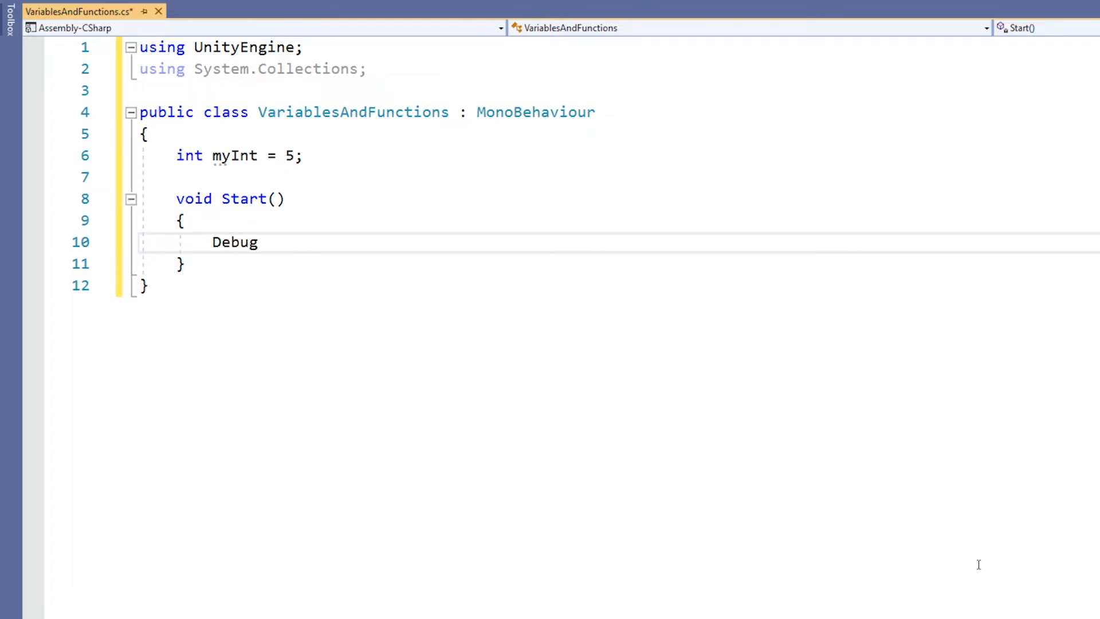
text(.Log)
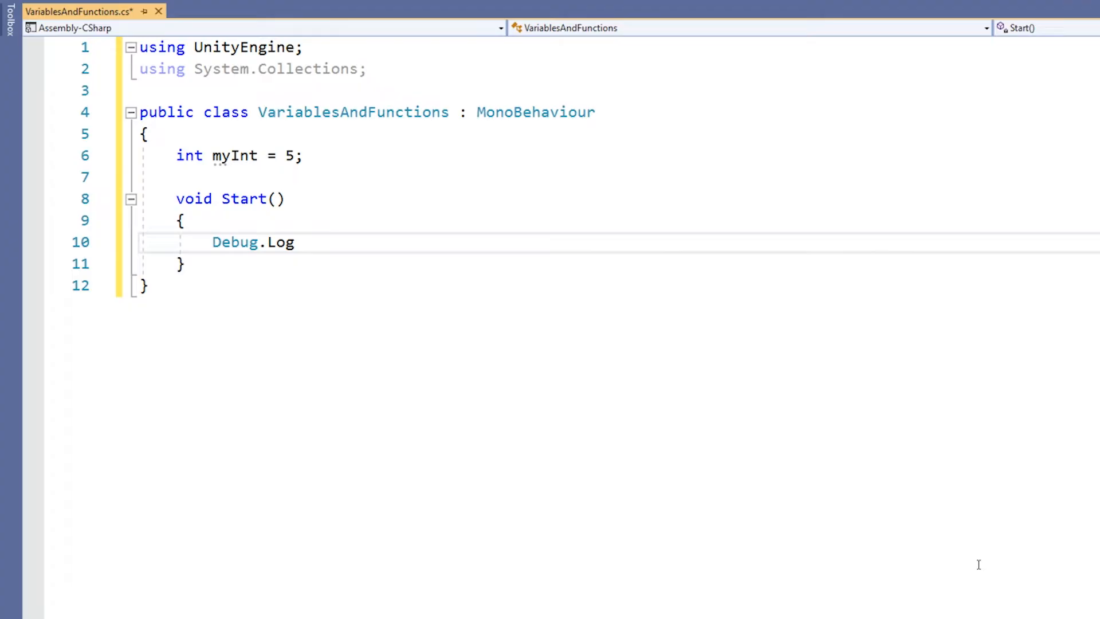
text((myI)
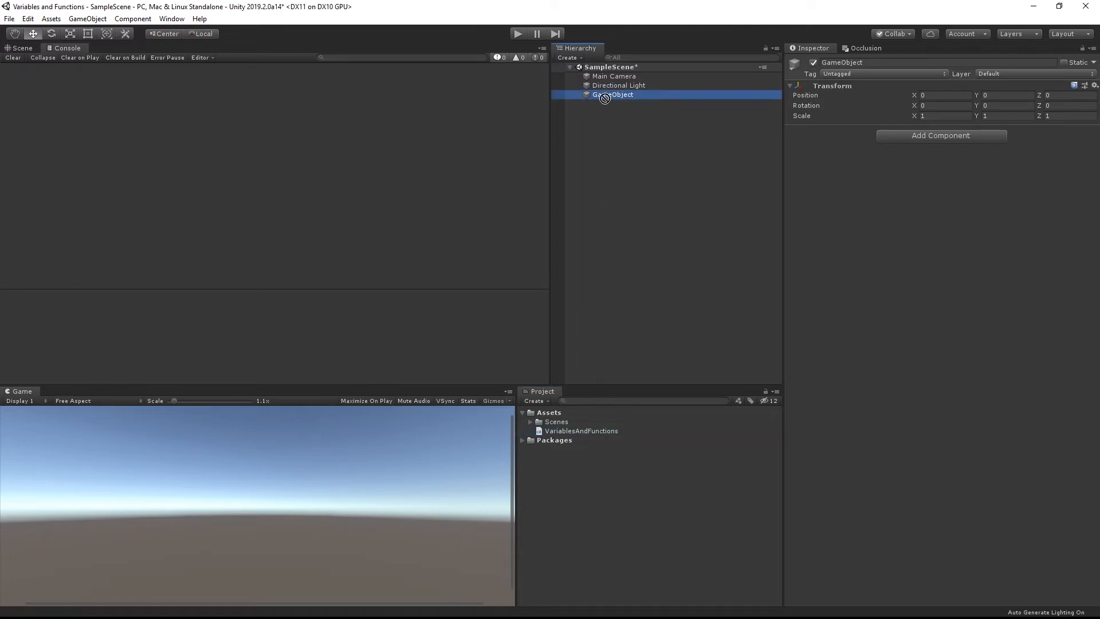
Play the scene in Unity and confirm the Console logs 5.
click(518, 33)
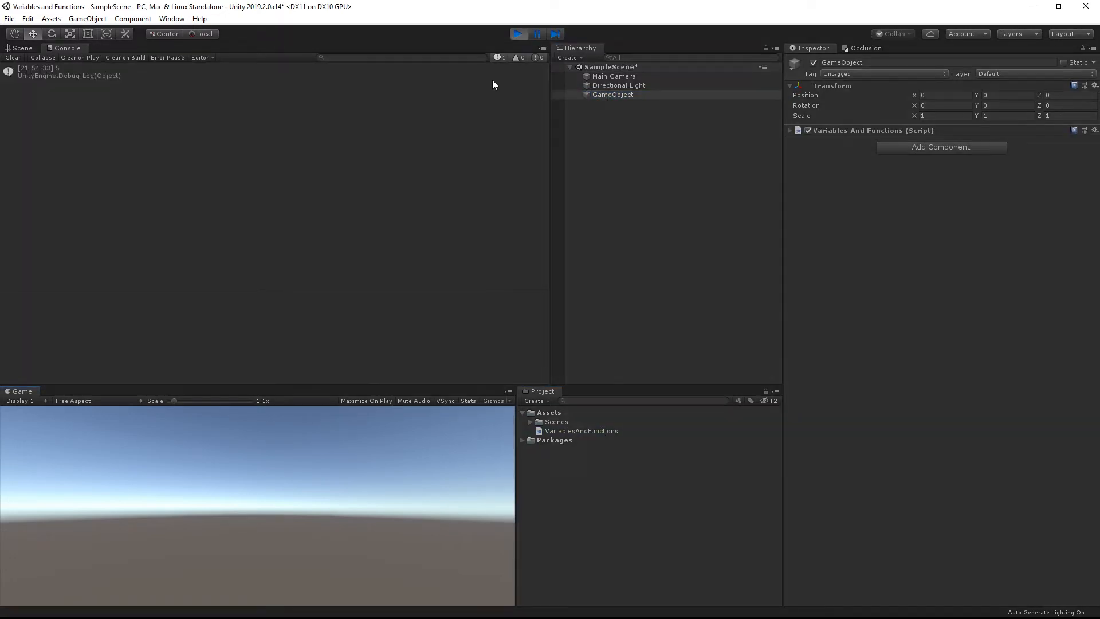
click(67, 71)
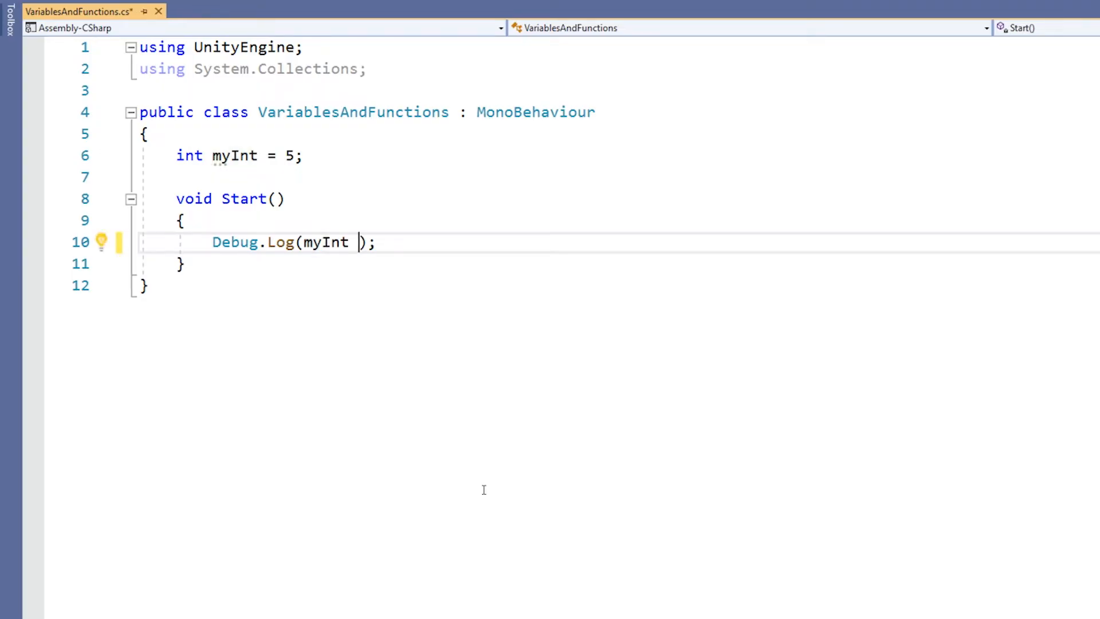
Change the Debug.Log argument to myInt * 2.
text(*)
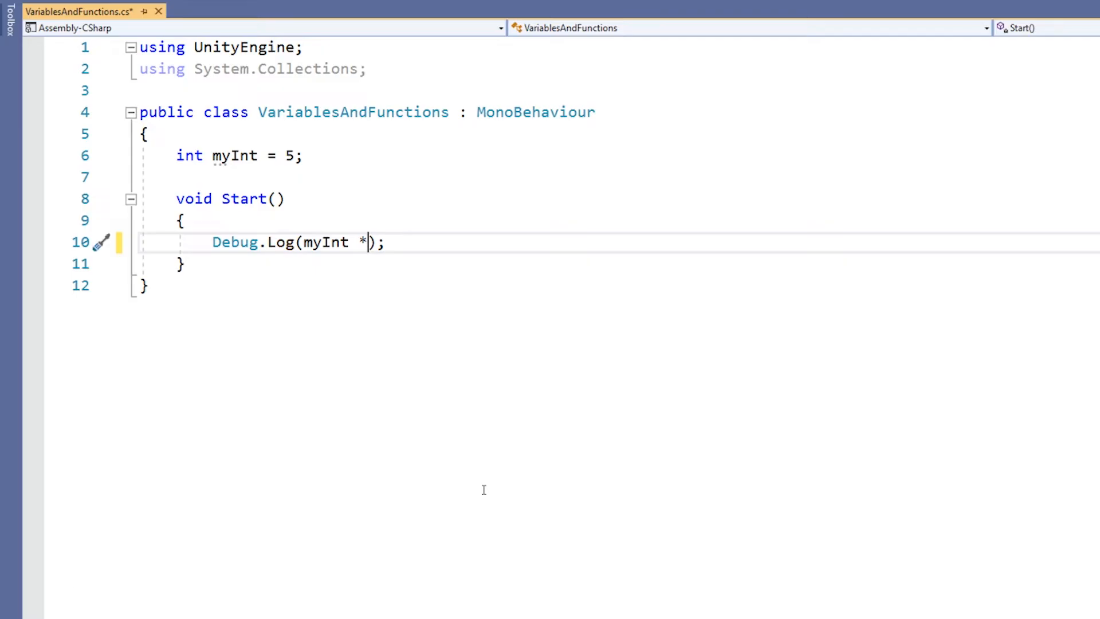
text(2)
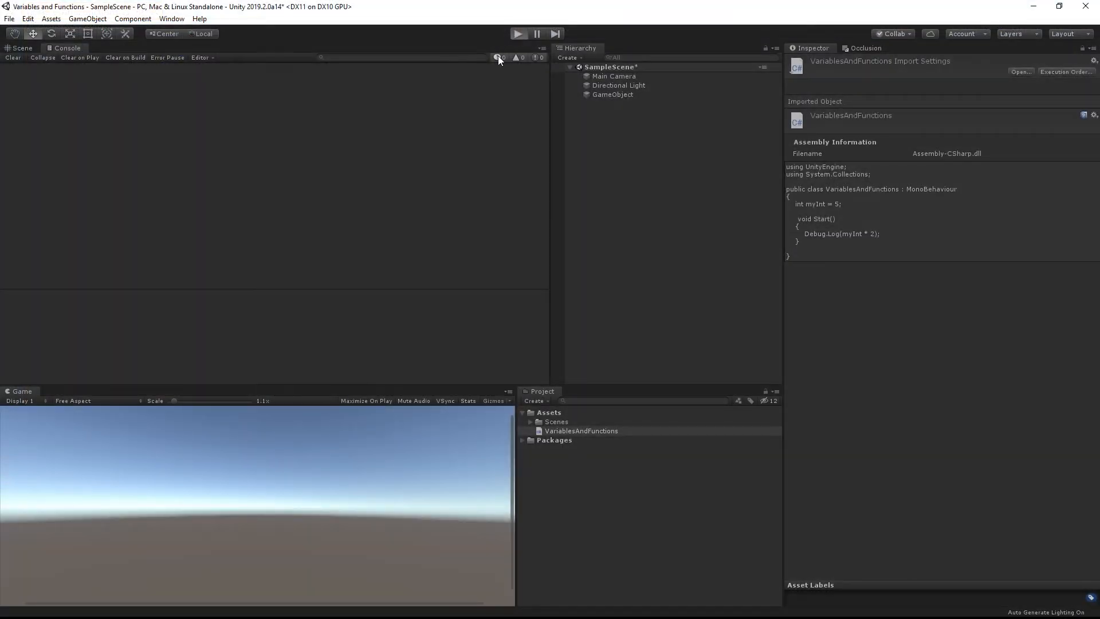
Play the scene to check the doubled value is logged.
click(518, 33)
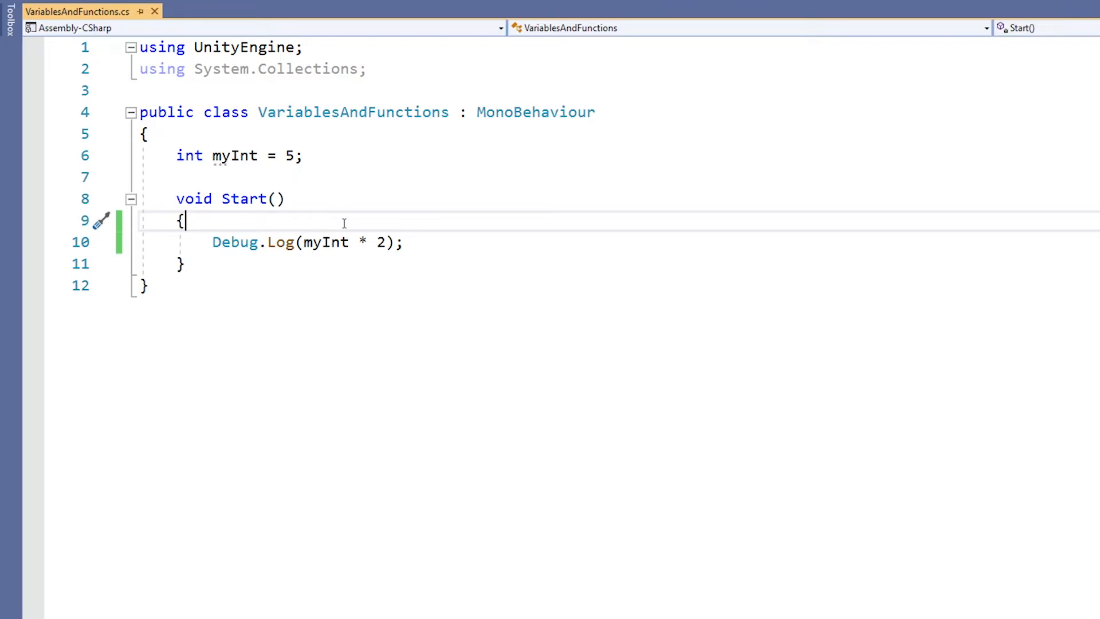
Add myInt = 55; as the first line of Start, before the log.
key(enter)
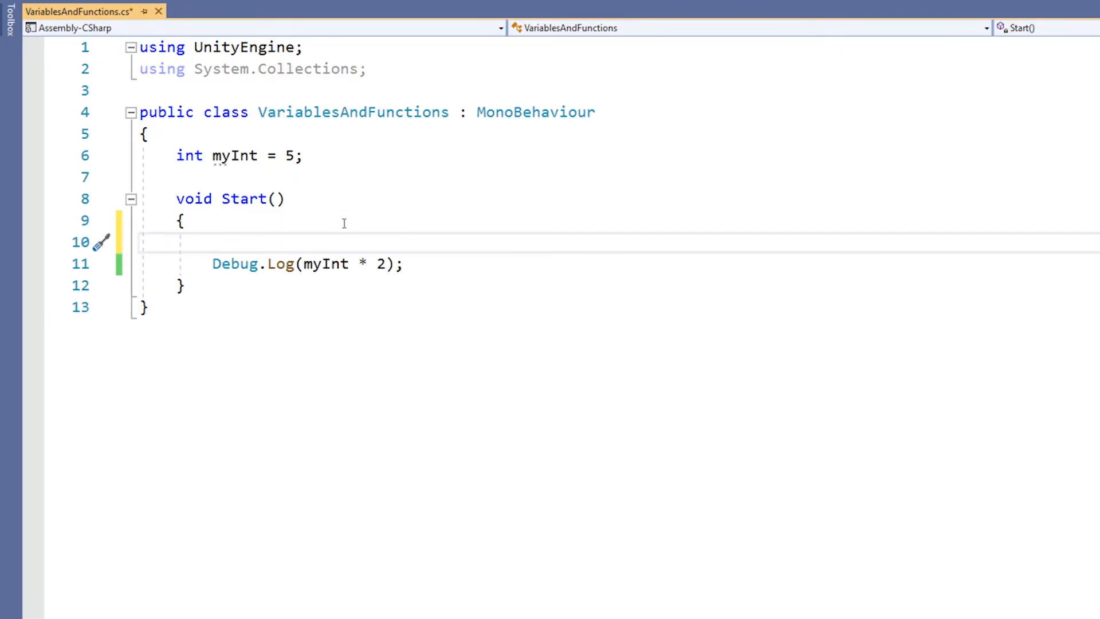
text(myInt=55)
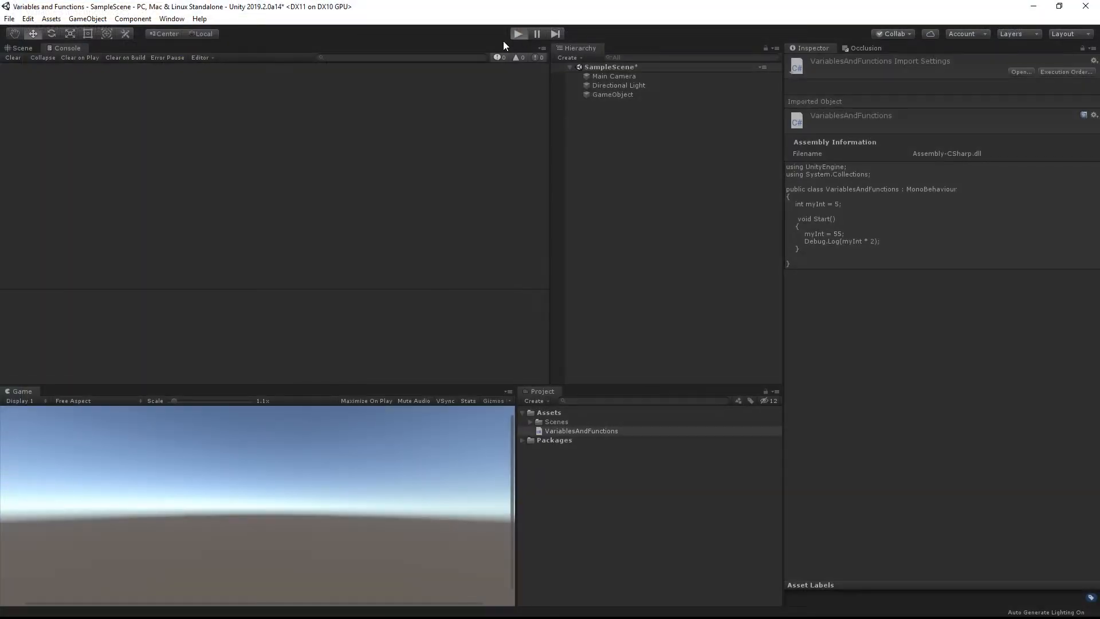
Play the scene with myInt set to 55 to see the new log output.
click(518, 34)
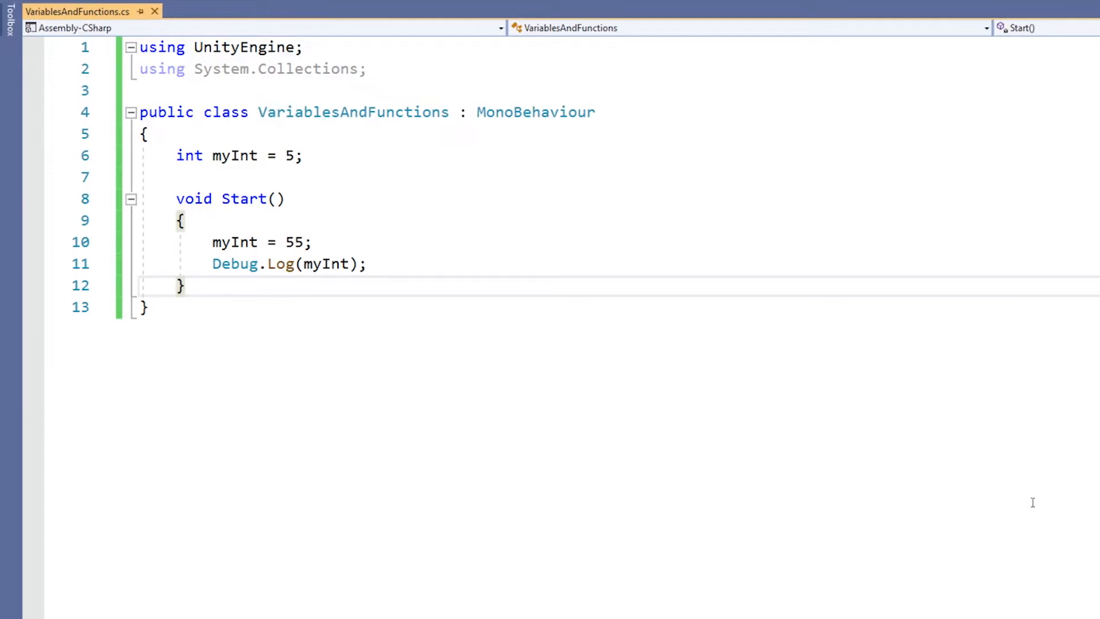
Add an empty int MultiplyByTwo(int number) method below Start with its braces in place.
text(int)
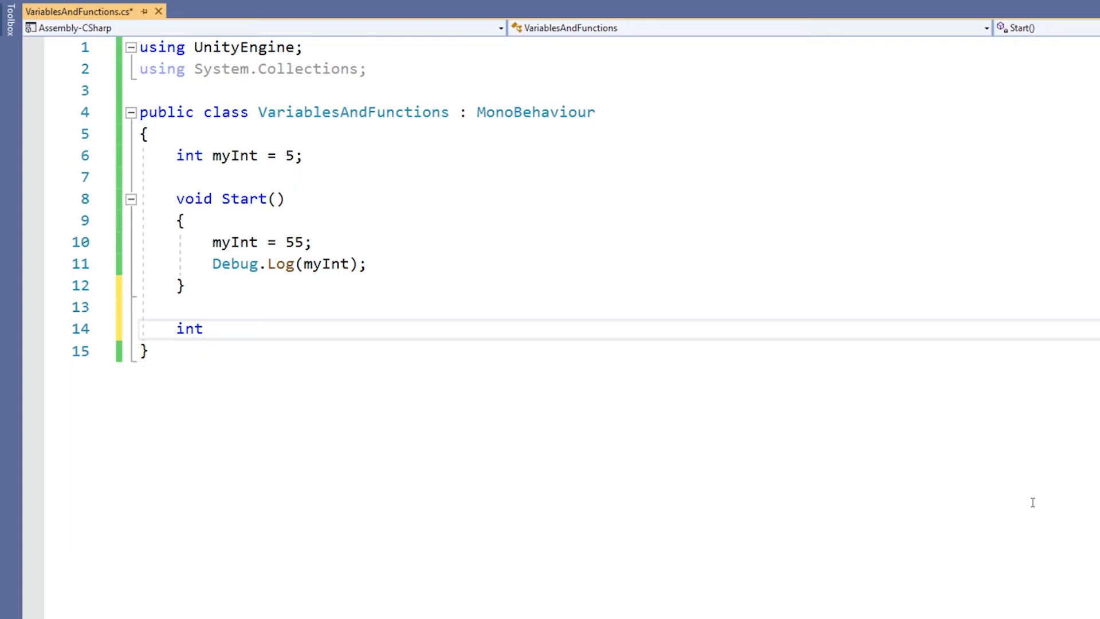
text(Multipl)
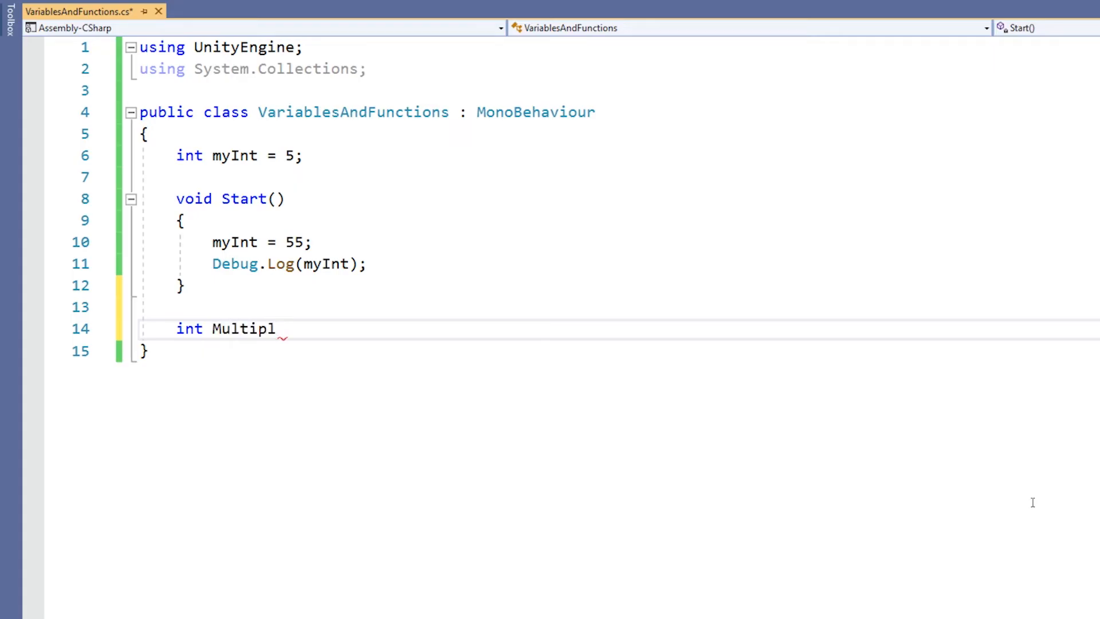
text(yByTw)
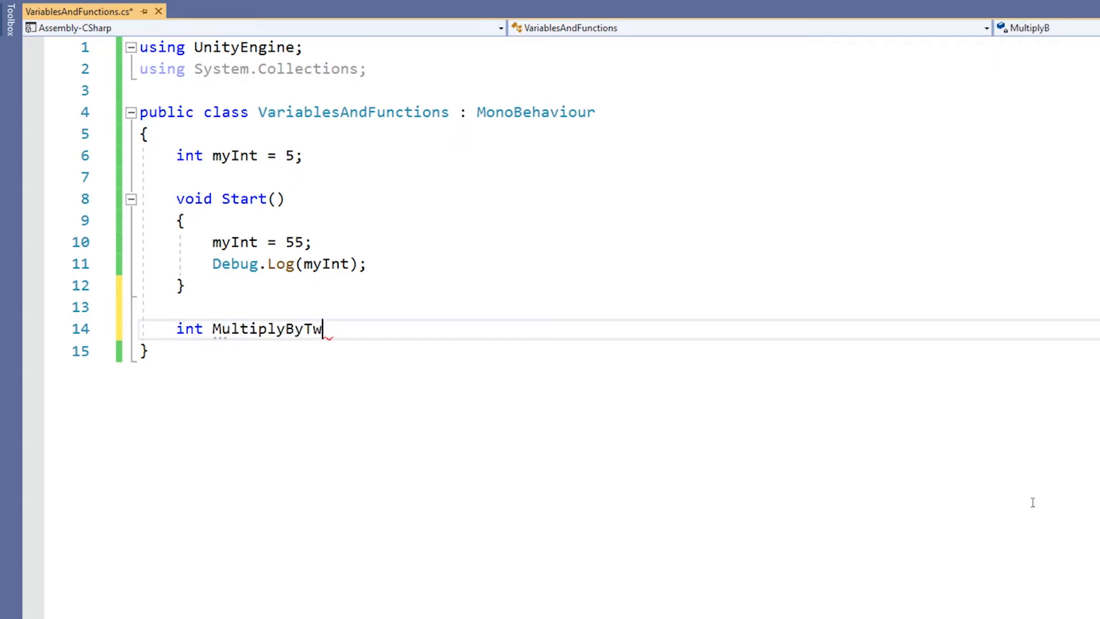
text(o)
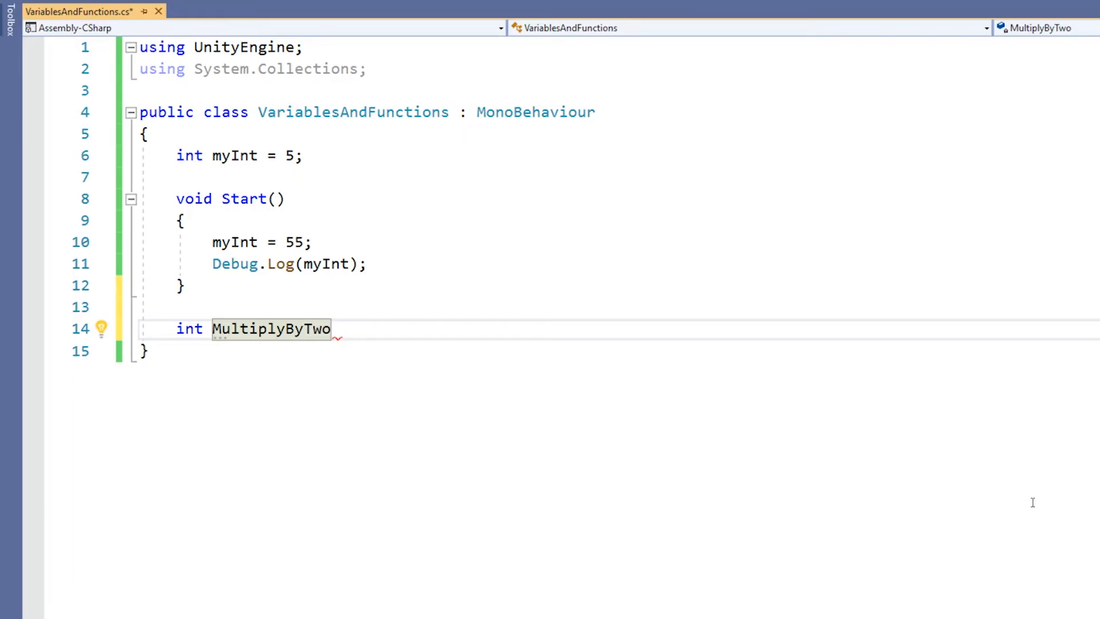
text(()
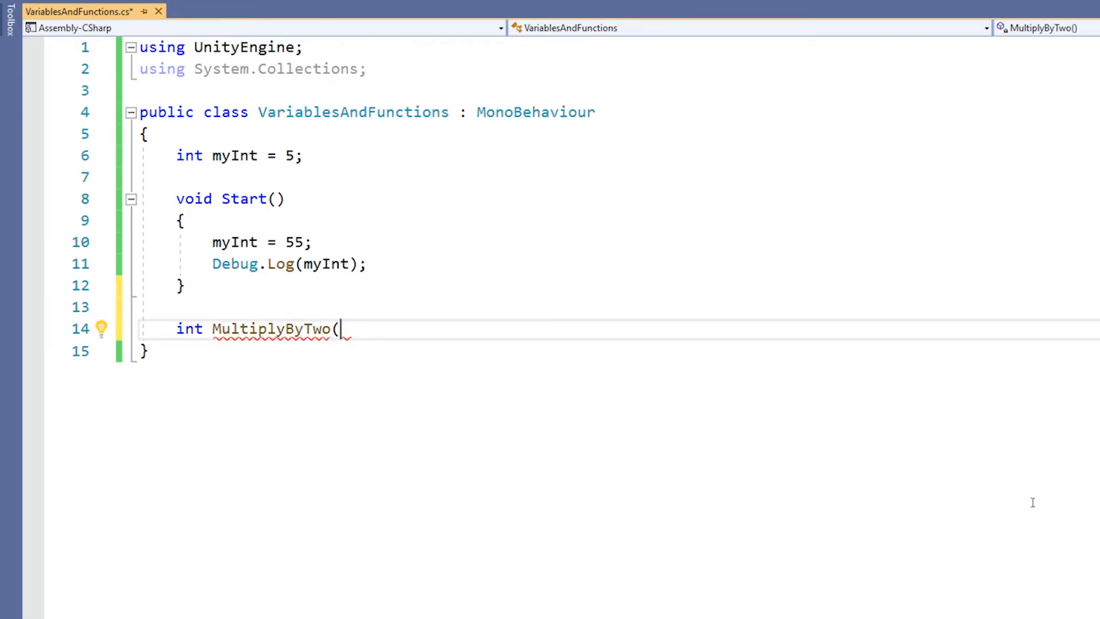
text(in)
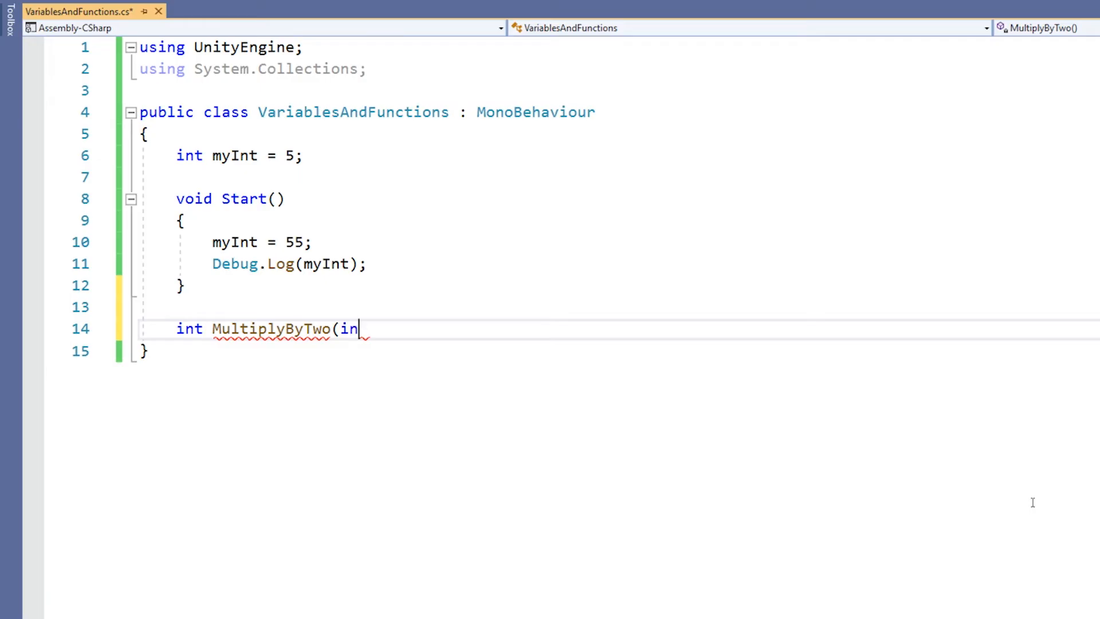
text(t)
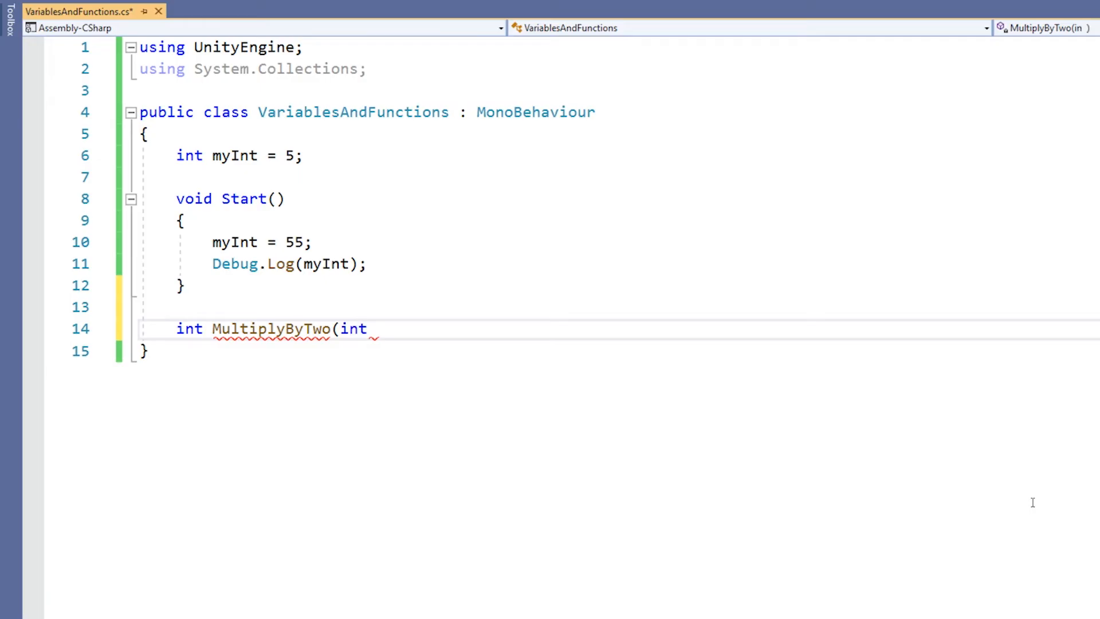
text(number))
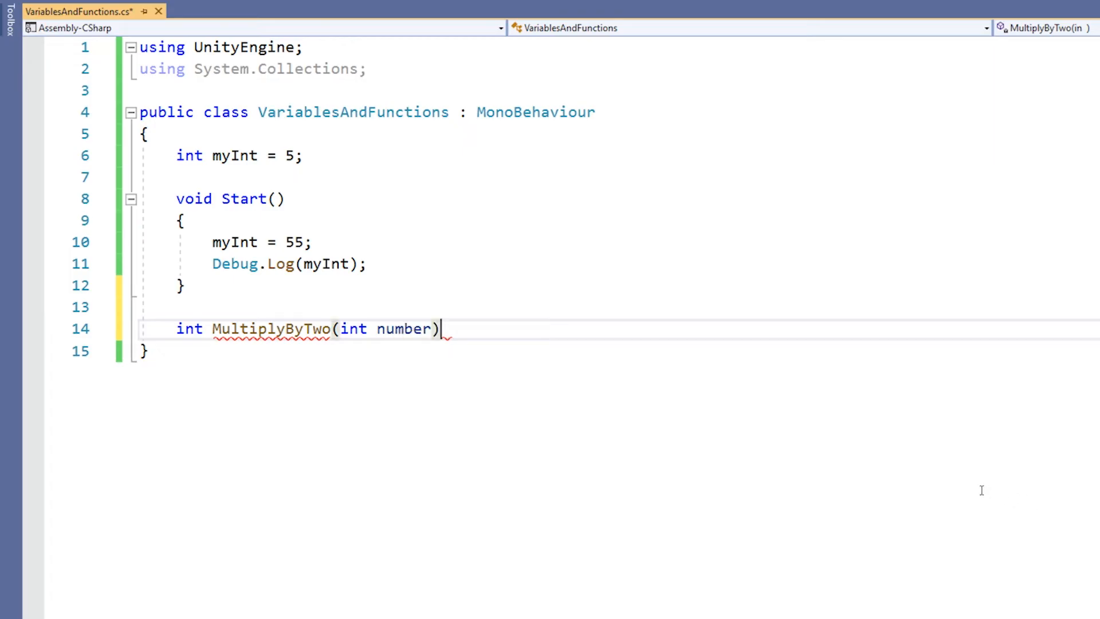
key(enter)
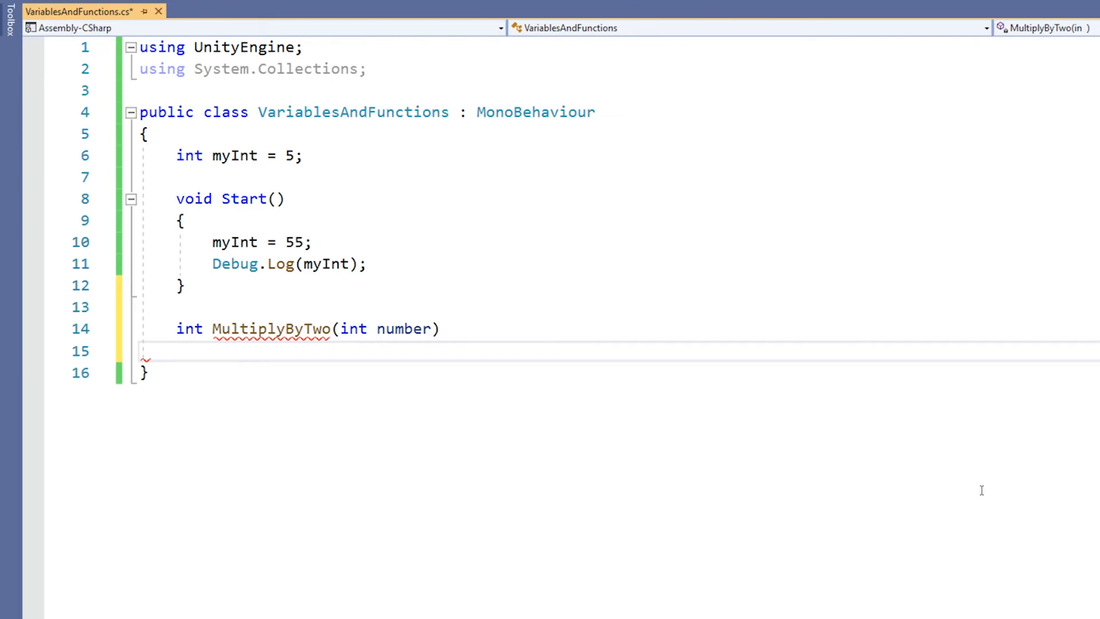
text({)
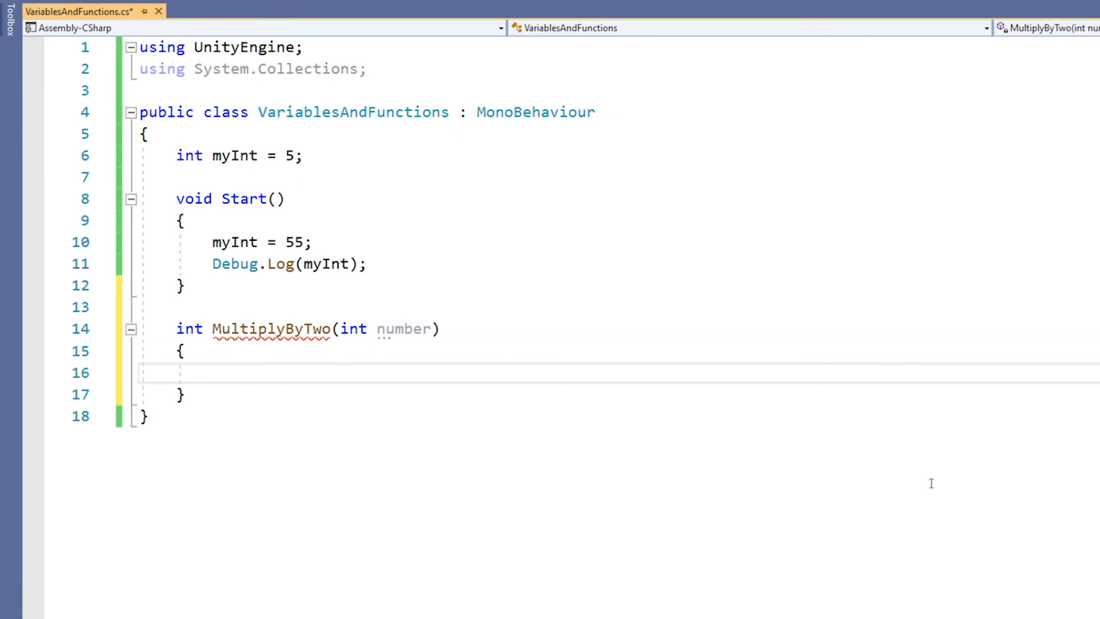
click(145, 373)
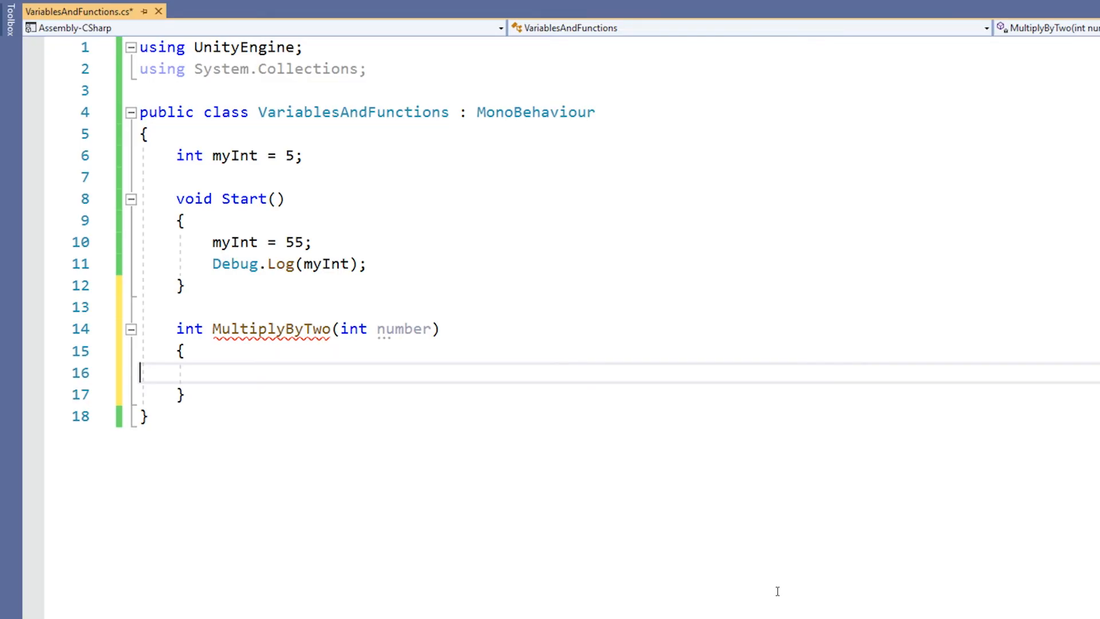
Inside MultiplyByTwo declare int result; and set result = number * 2.
text(in)
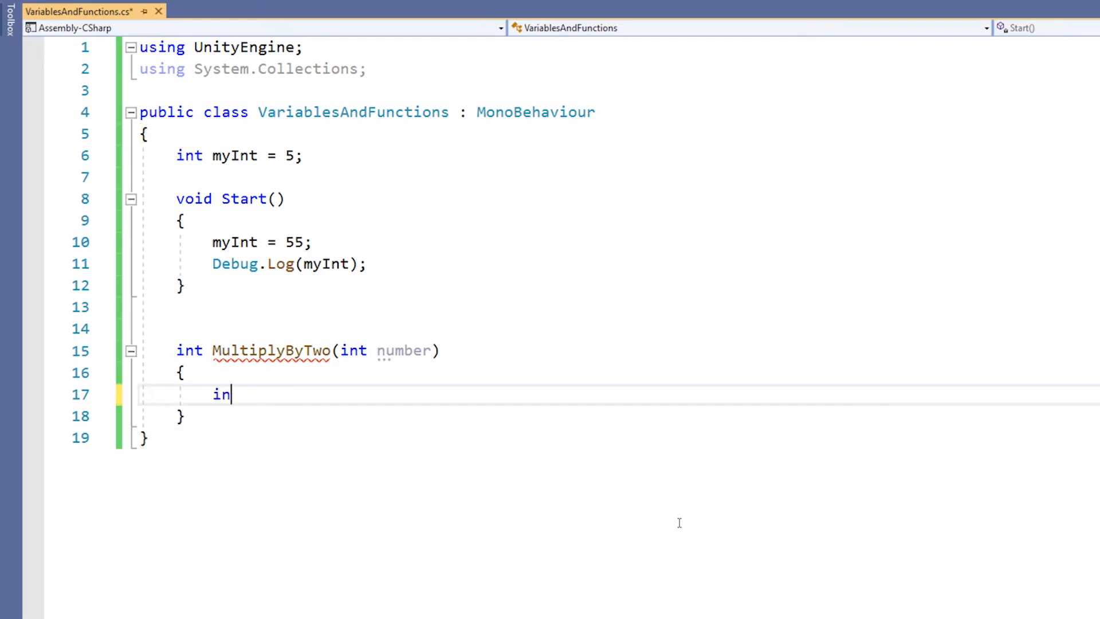
text(t result;)
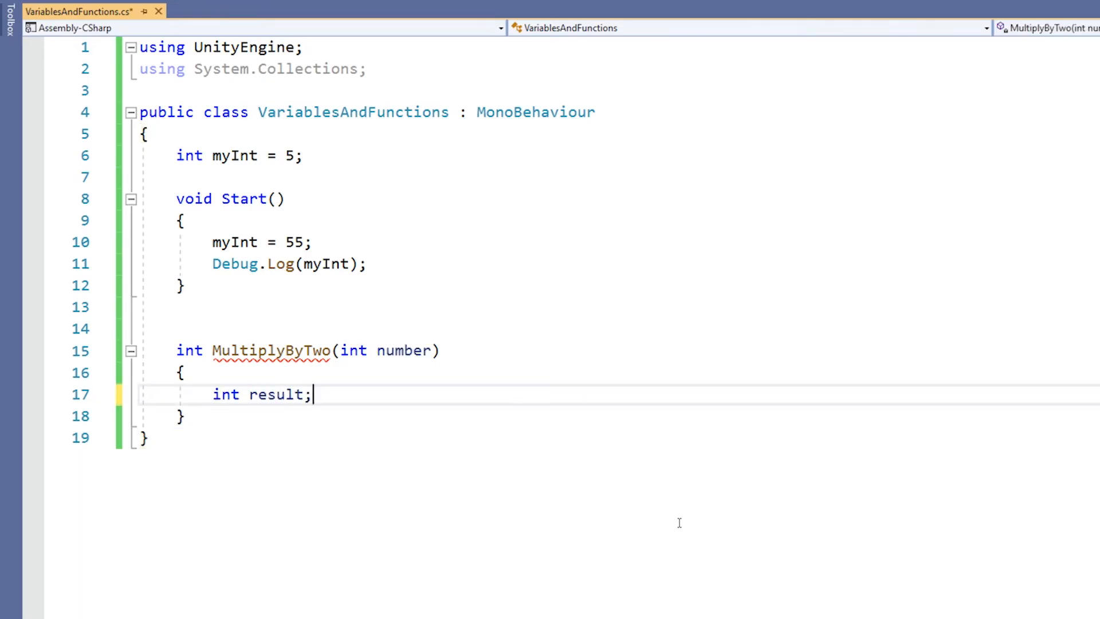
key(enter)
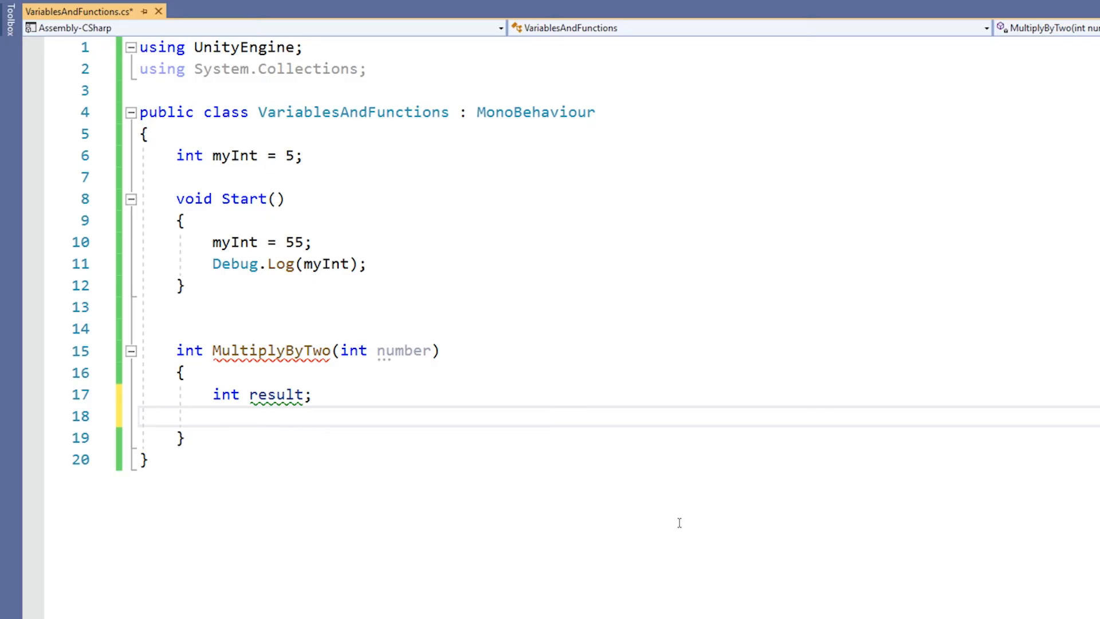
text(result)
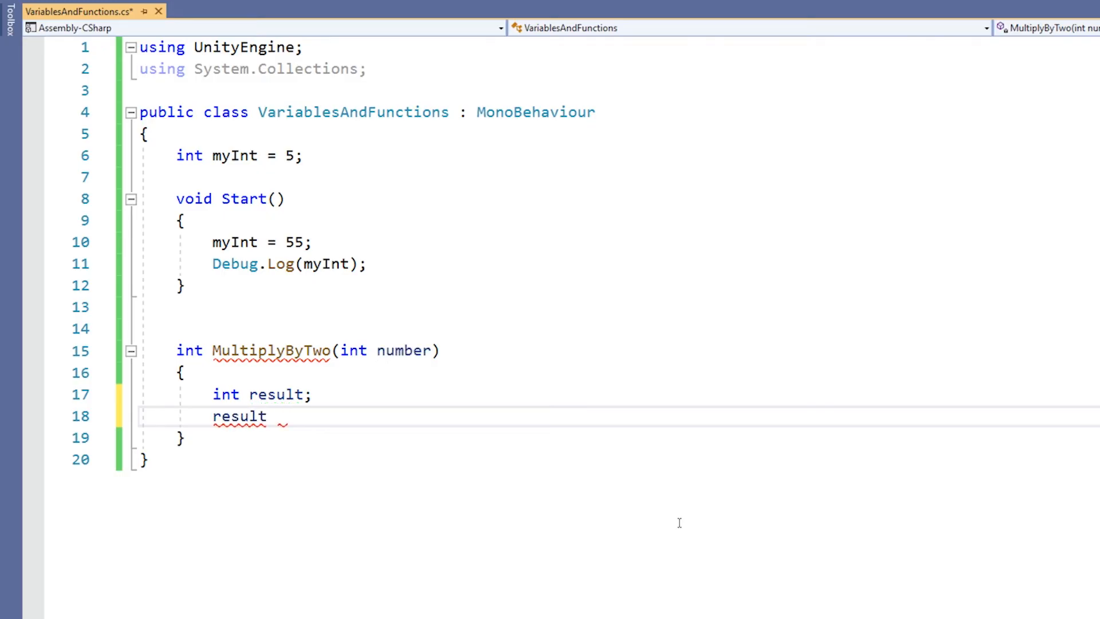
text(= number * 2;)
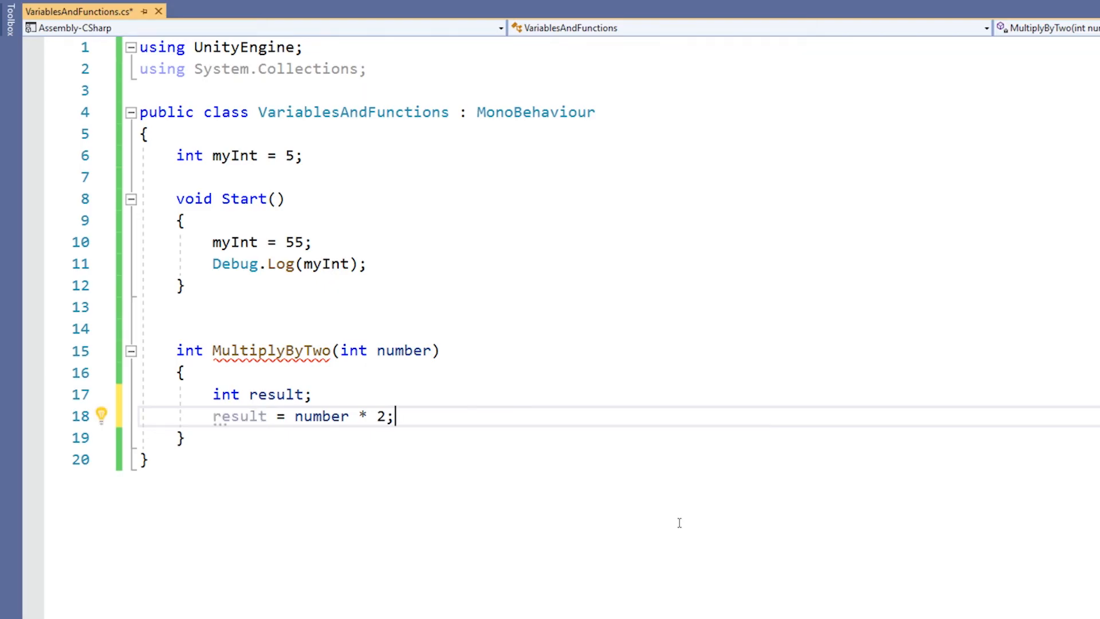
Finish MultiplyByTwo with return result;.
text(return)
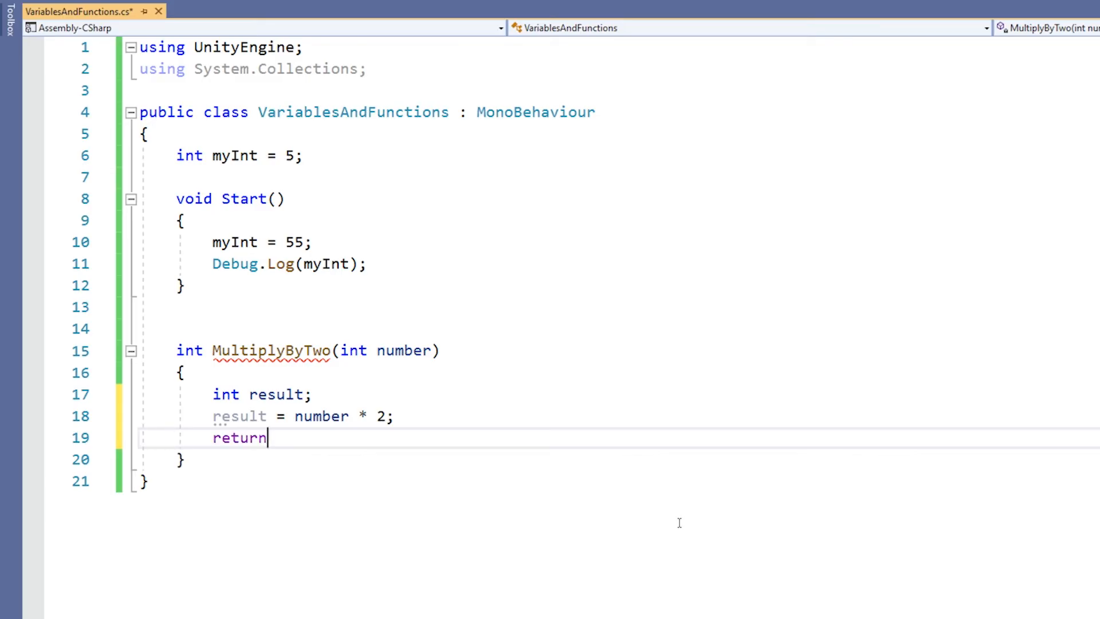
text(resu)
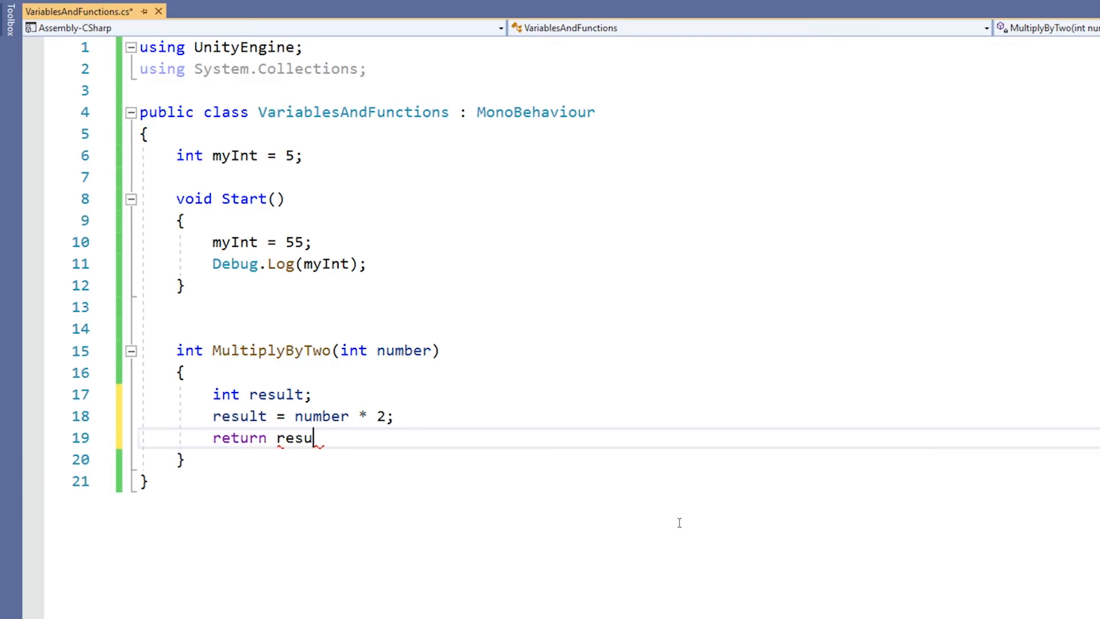
text(lt)
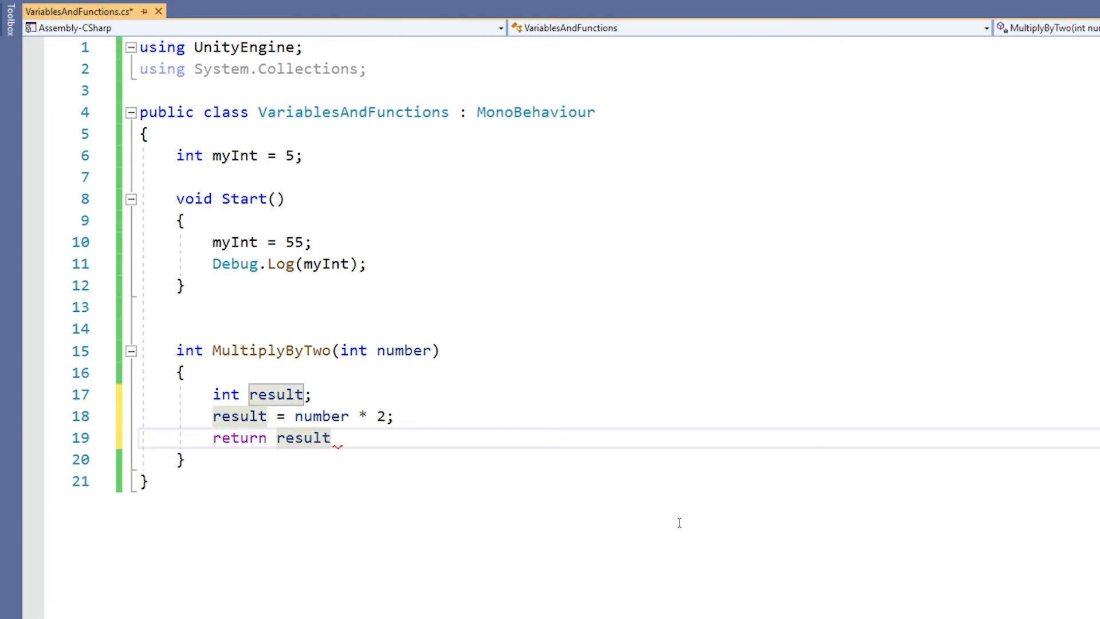
text(;)
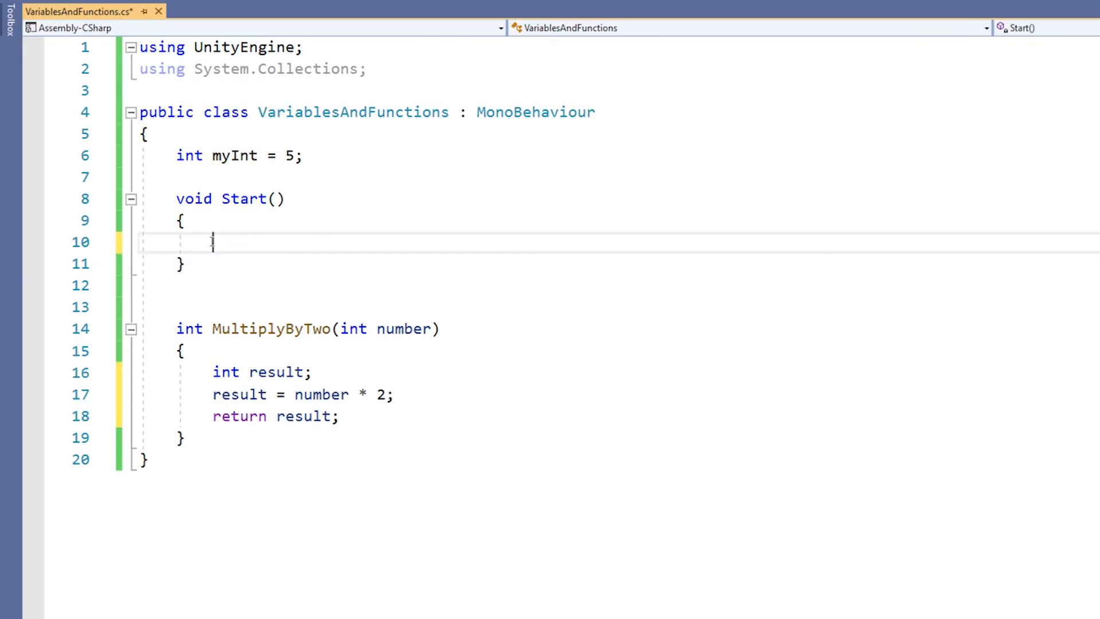
Make Start's body the single call MultiplyByTwo(myInt); with myInt completed via IntelliSense.
text(MultiplyByTwo)
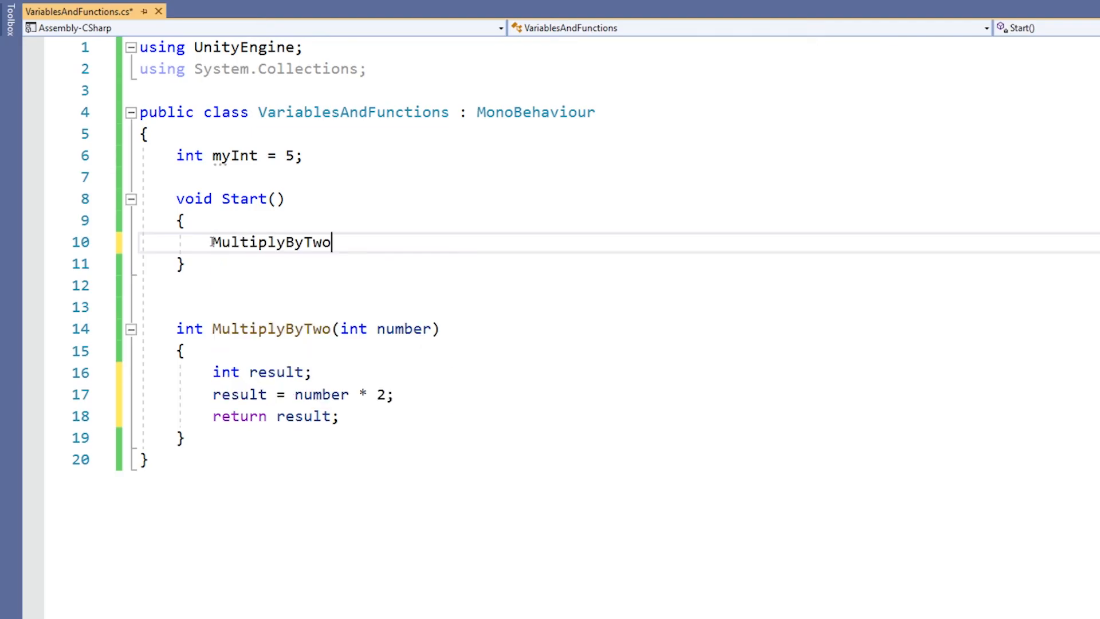
text(()
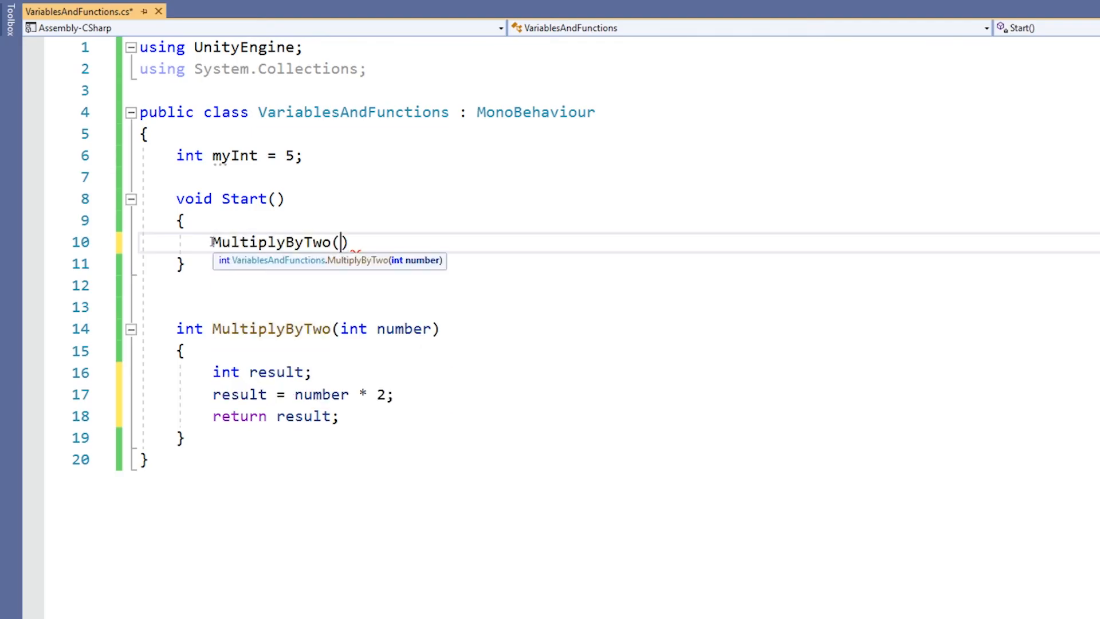
text())
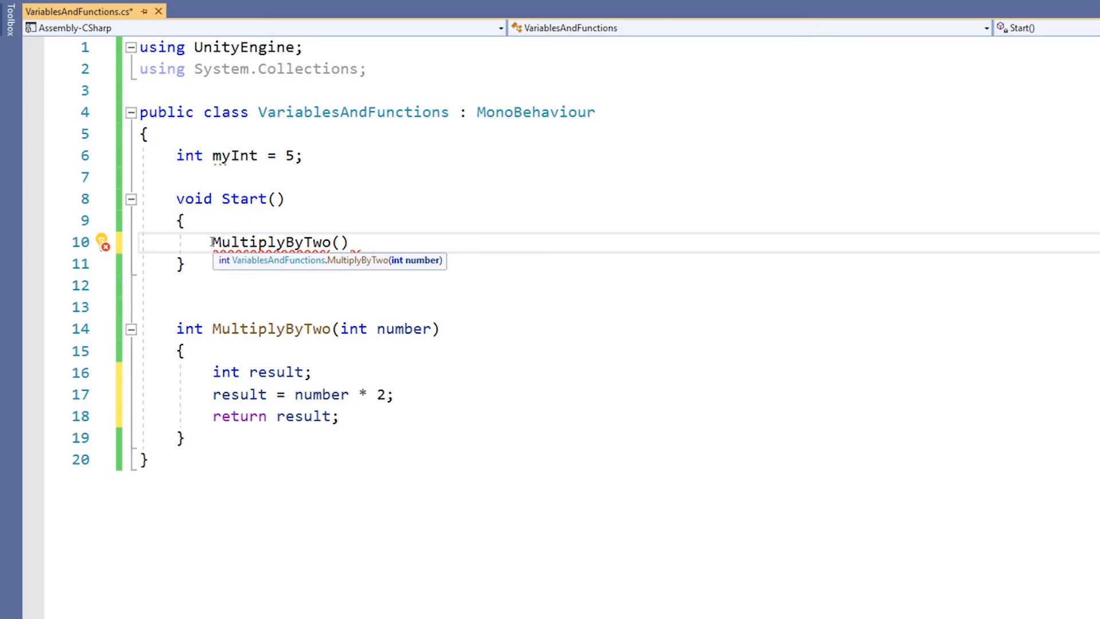
text(m)
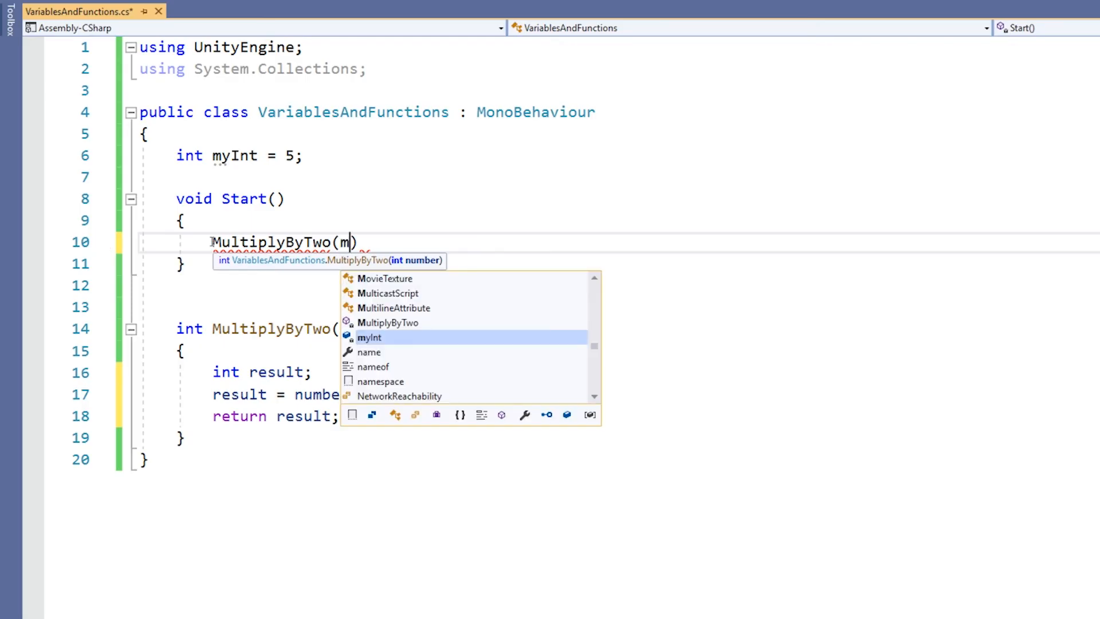
text(yIn)
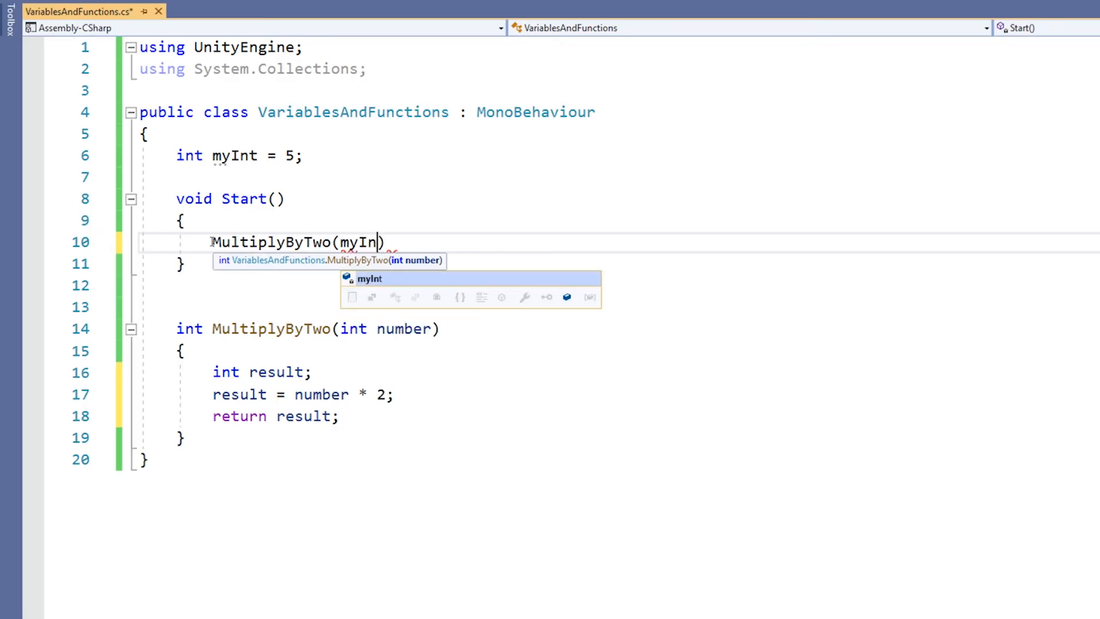
text(t);)
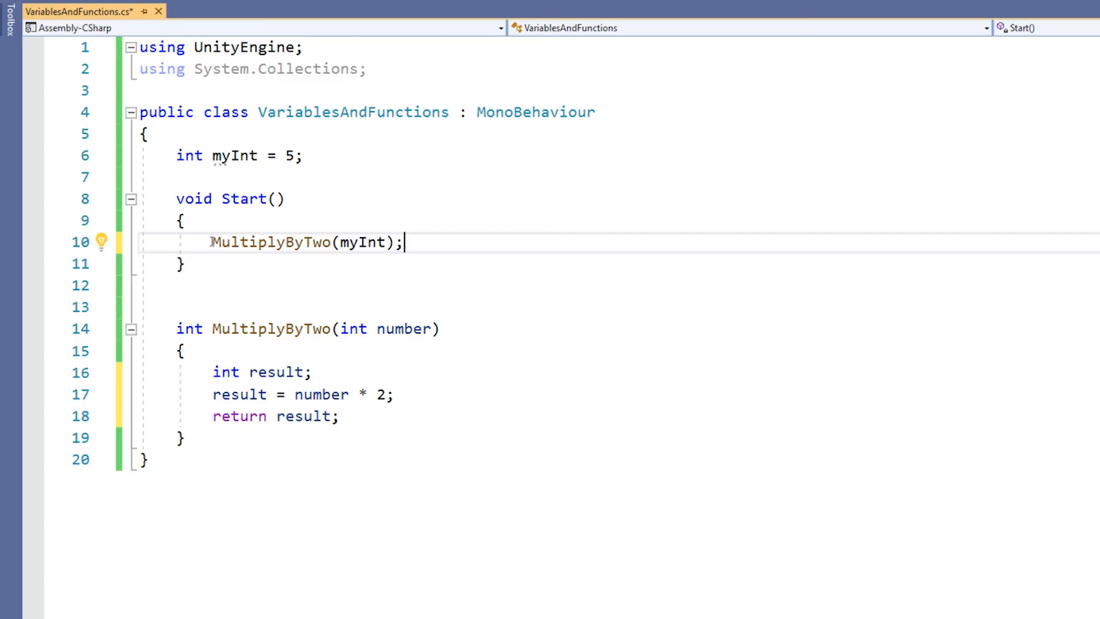
Assign myInt = MultiplyByTwo(myInt), log it with Debug.Log(myInt), and save the script.
text(myInt =)
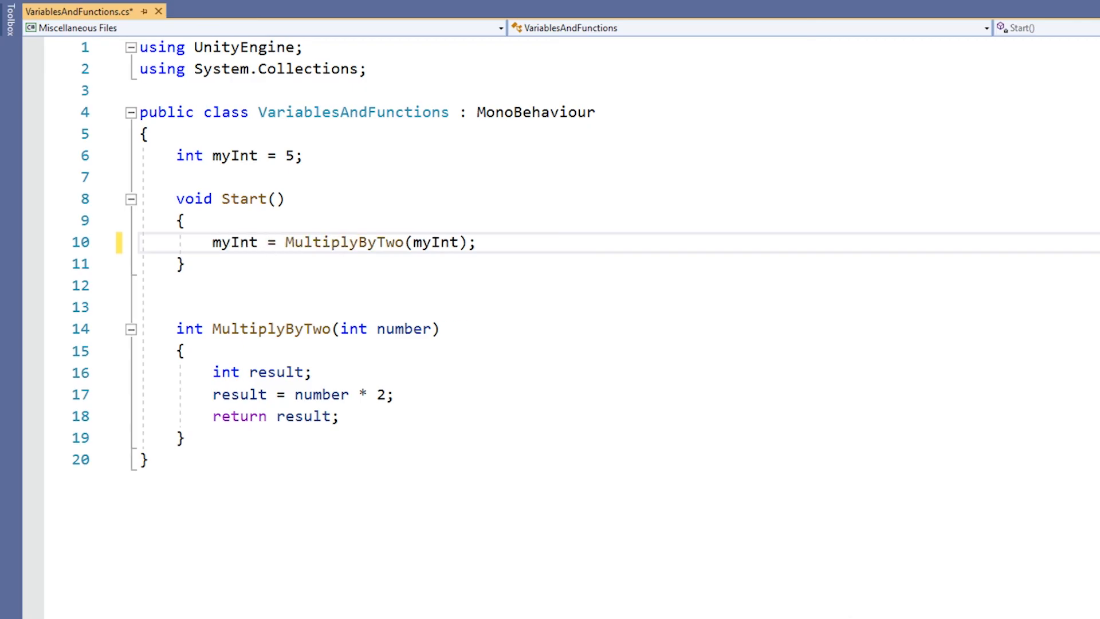
click(344, 242)
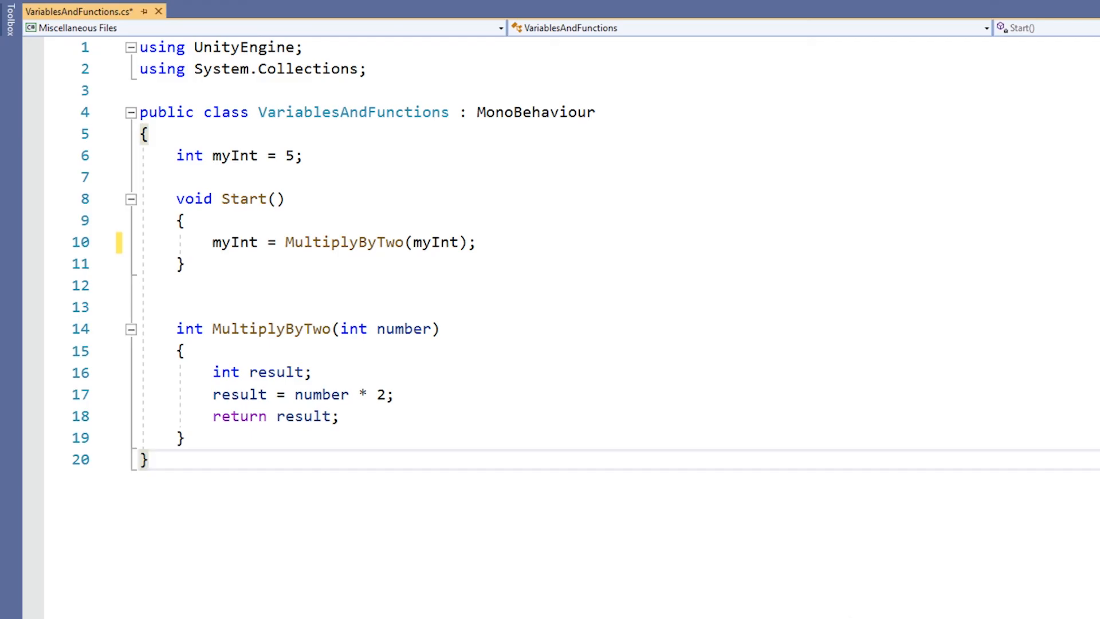
key(enter)
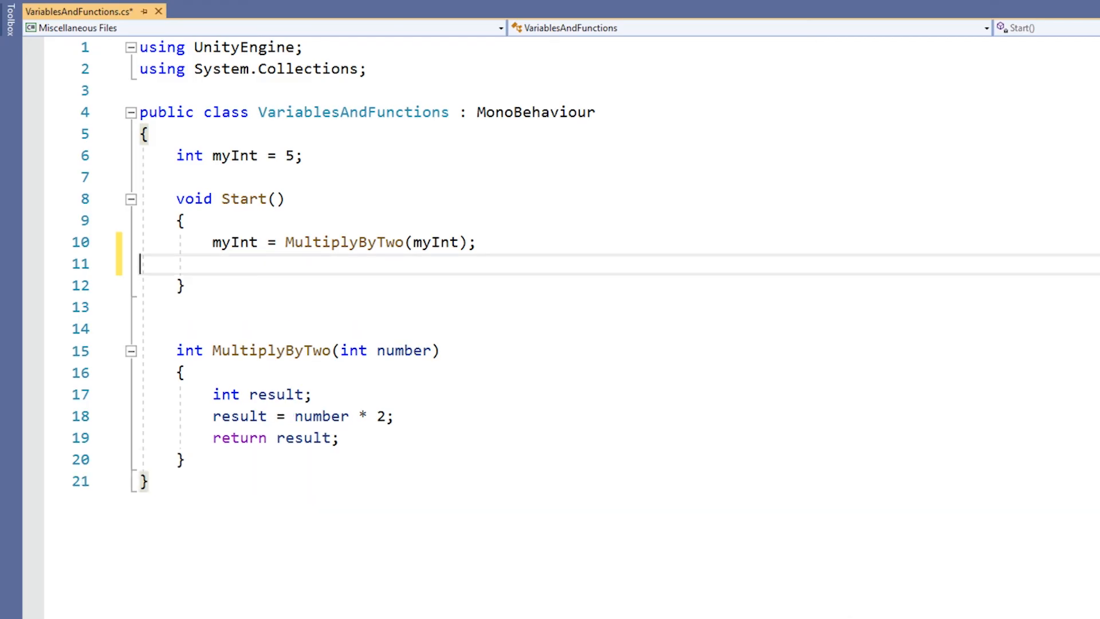
text(Debug.Log(m)
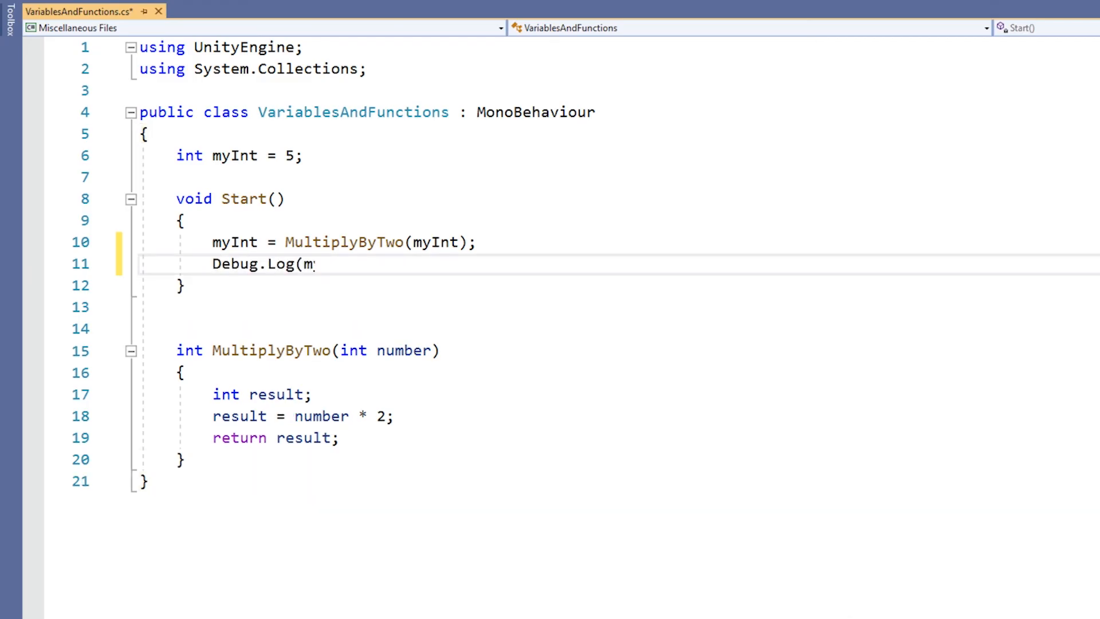
text(yInt);)
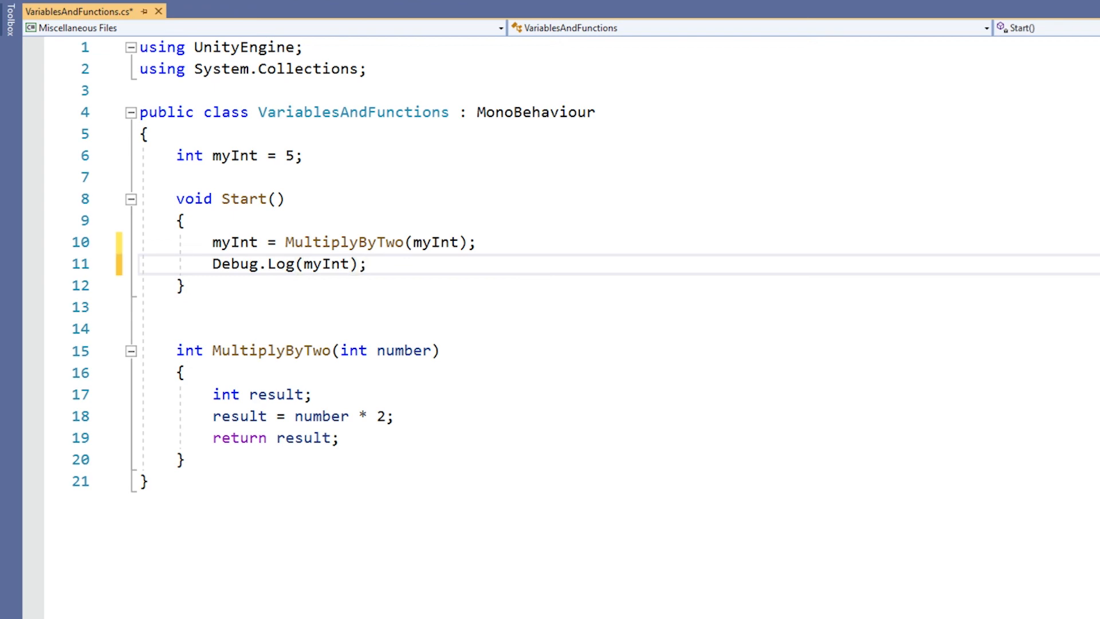
key(ctrl+s)
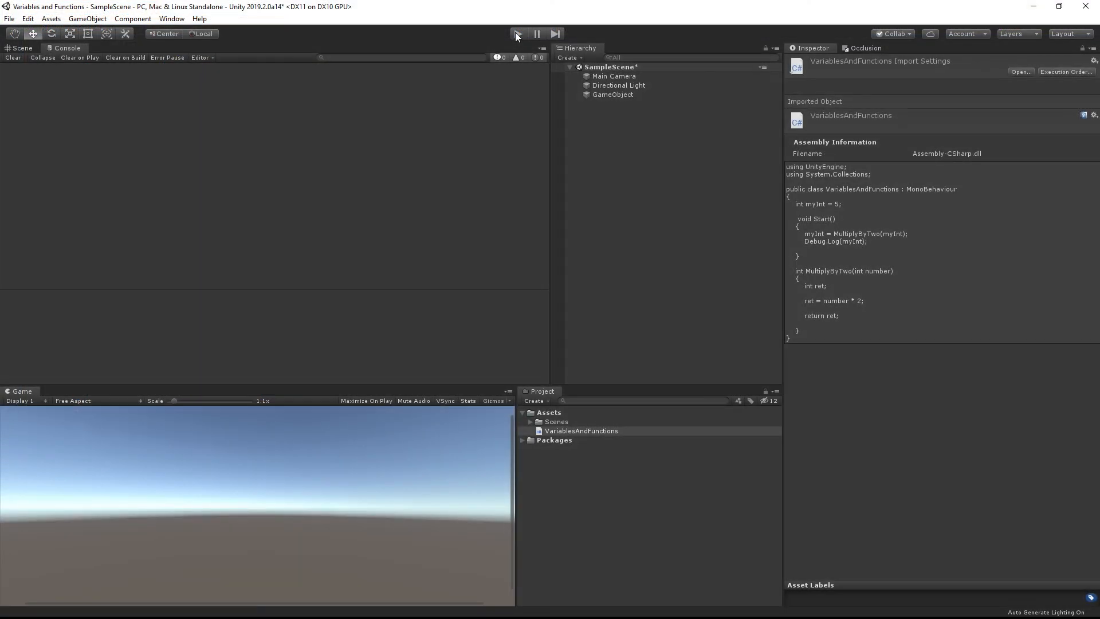
Play the scene in Unity so the console logs 10.
click(517, 33)
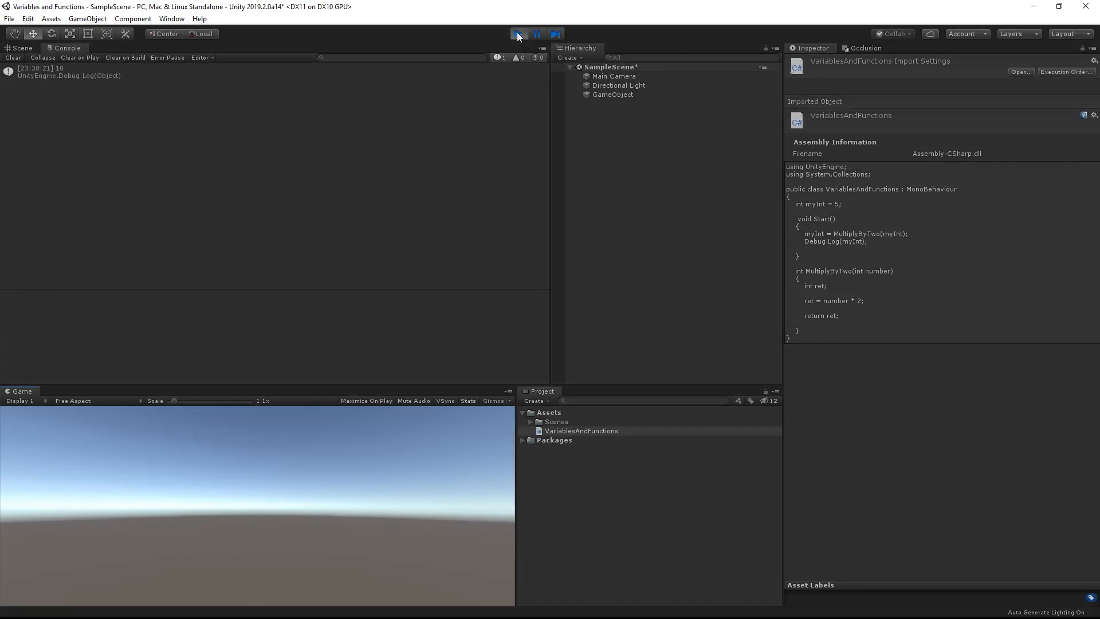
click(516, 33)
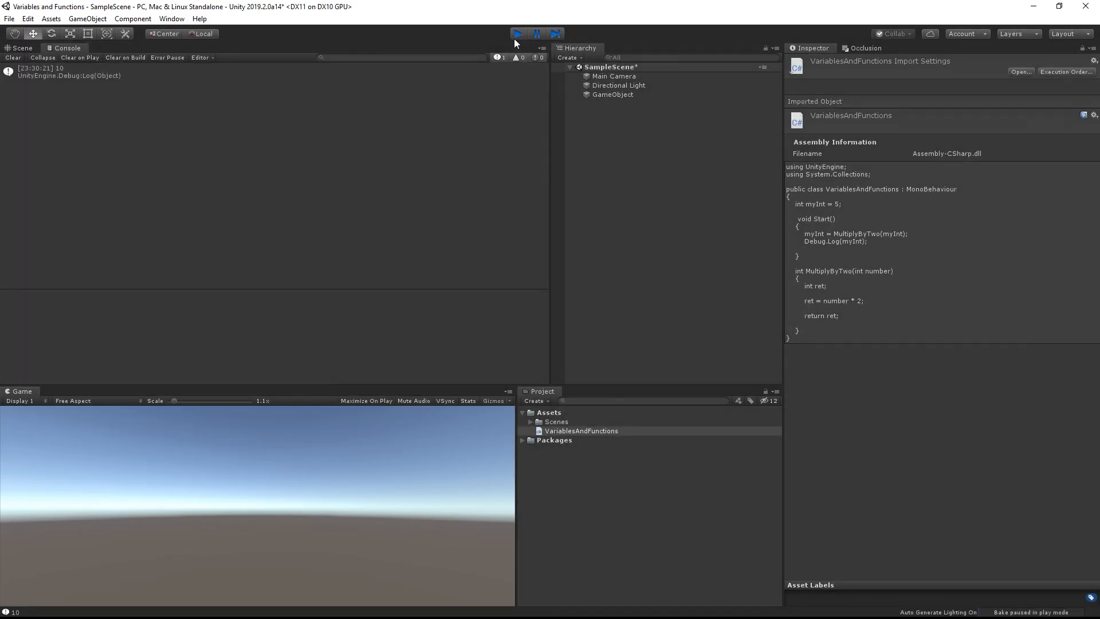